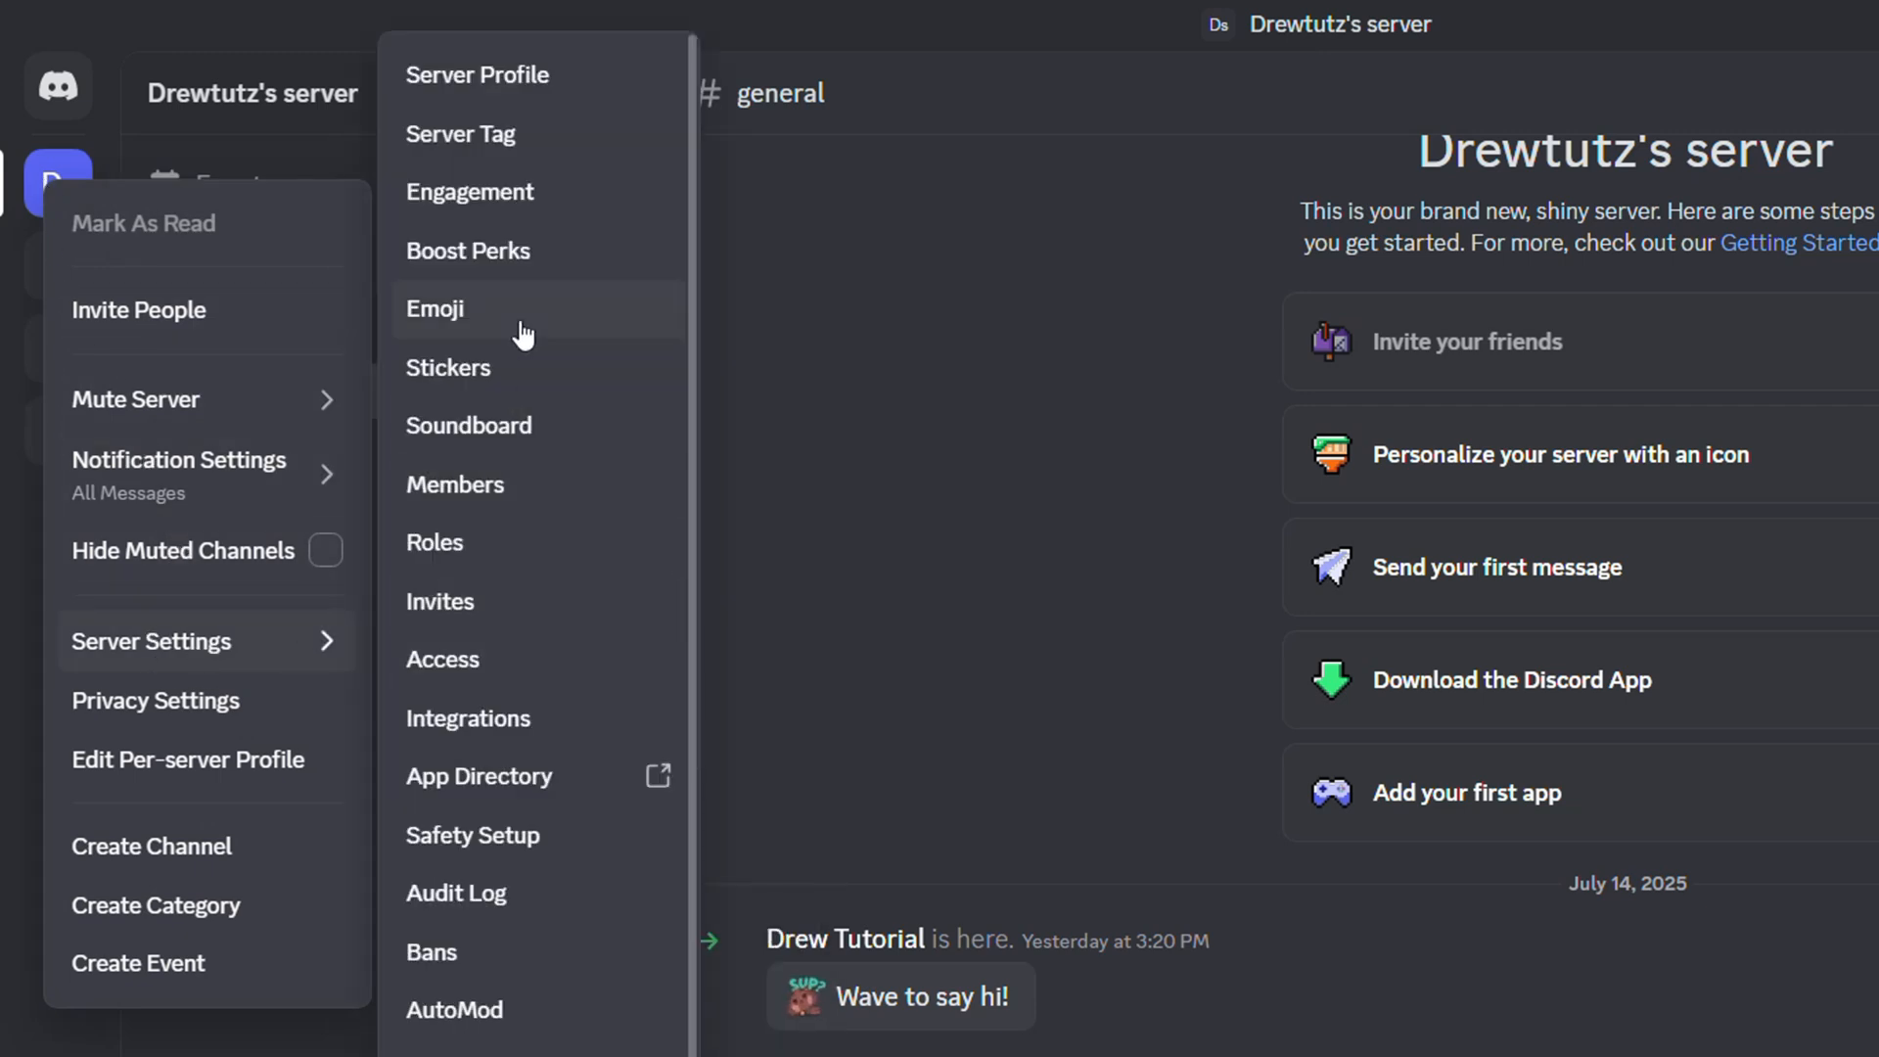
{"action": "mouse_move", "coordinate": [520, 192]}
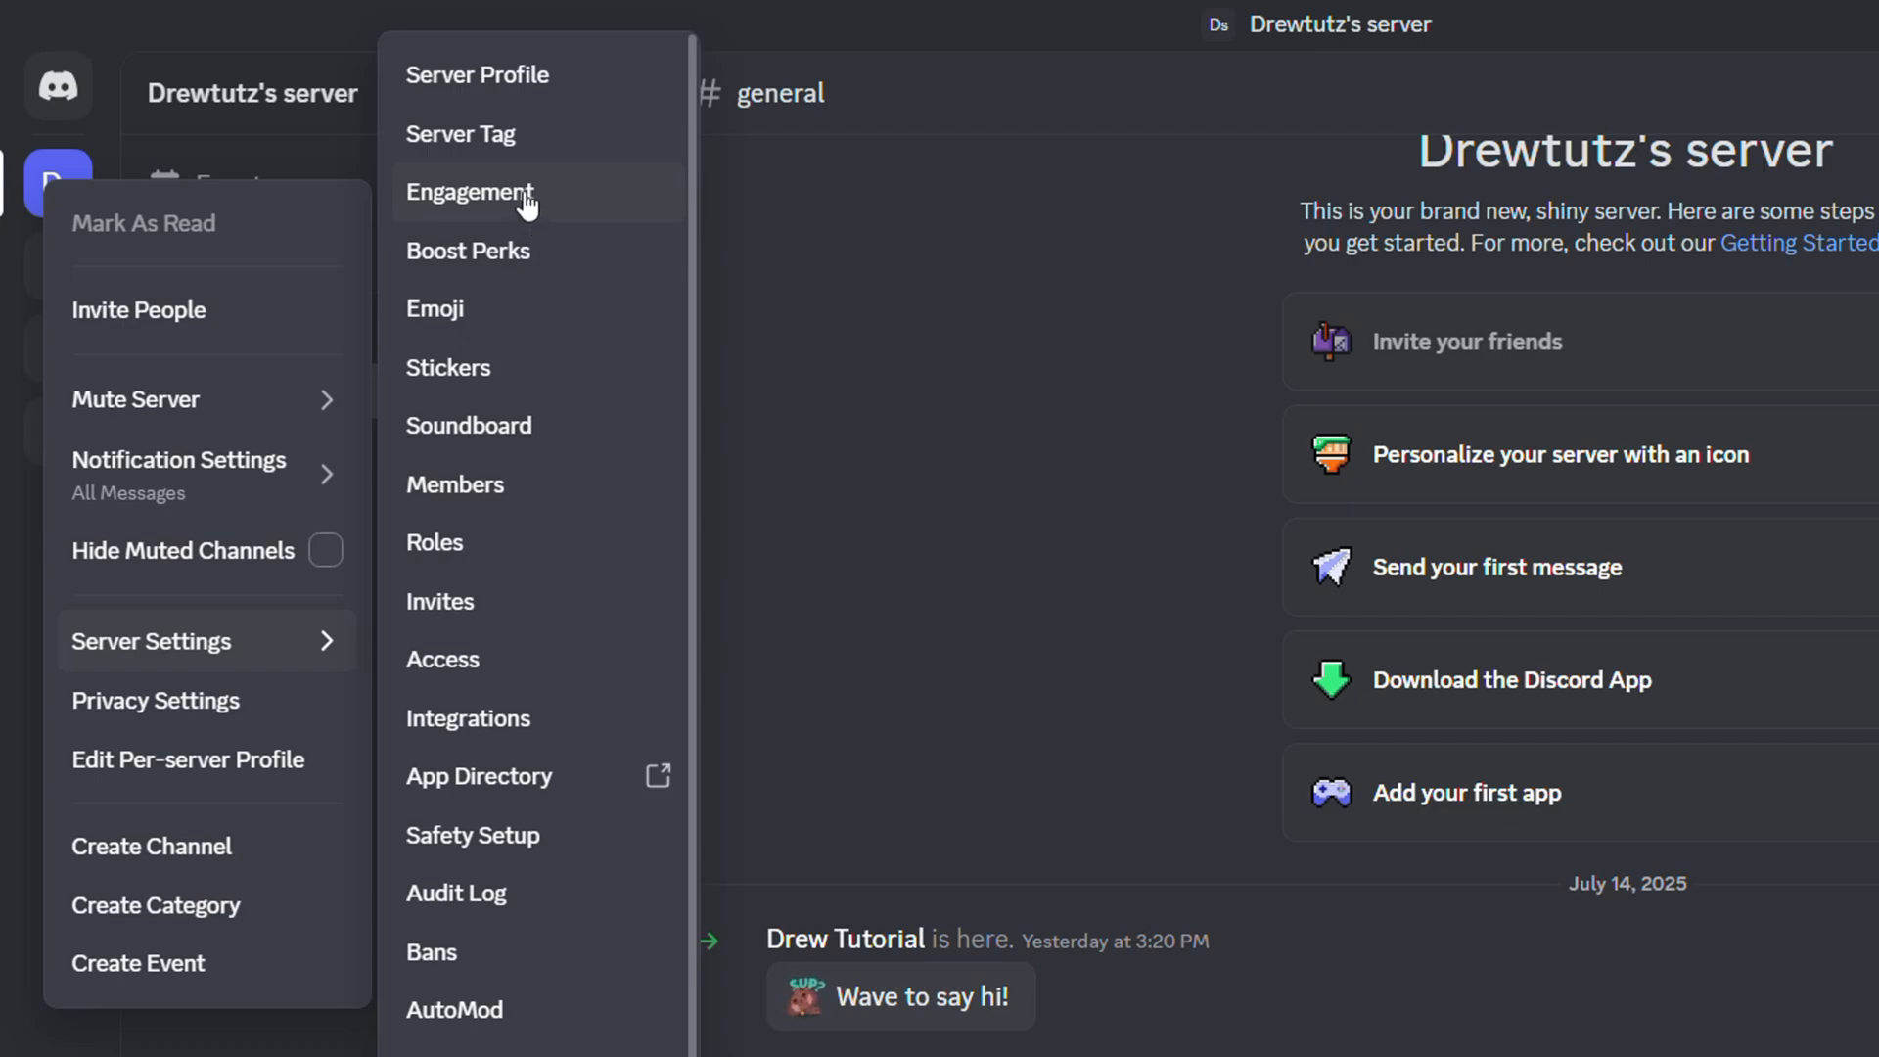
{"action": "left_click", "coordinate": [469, 193]}
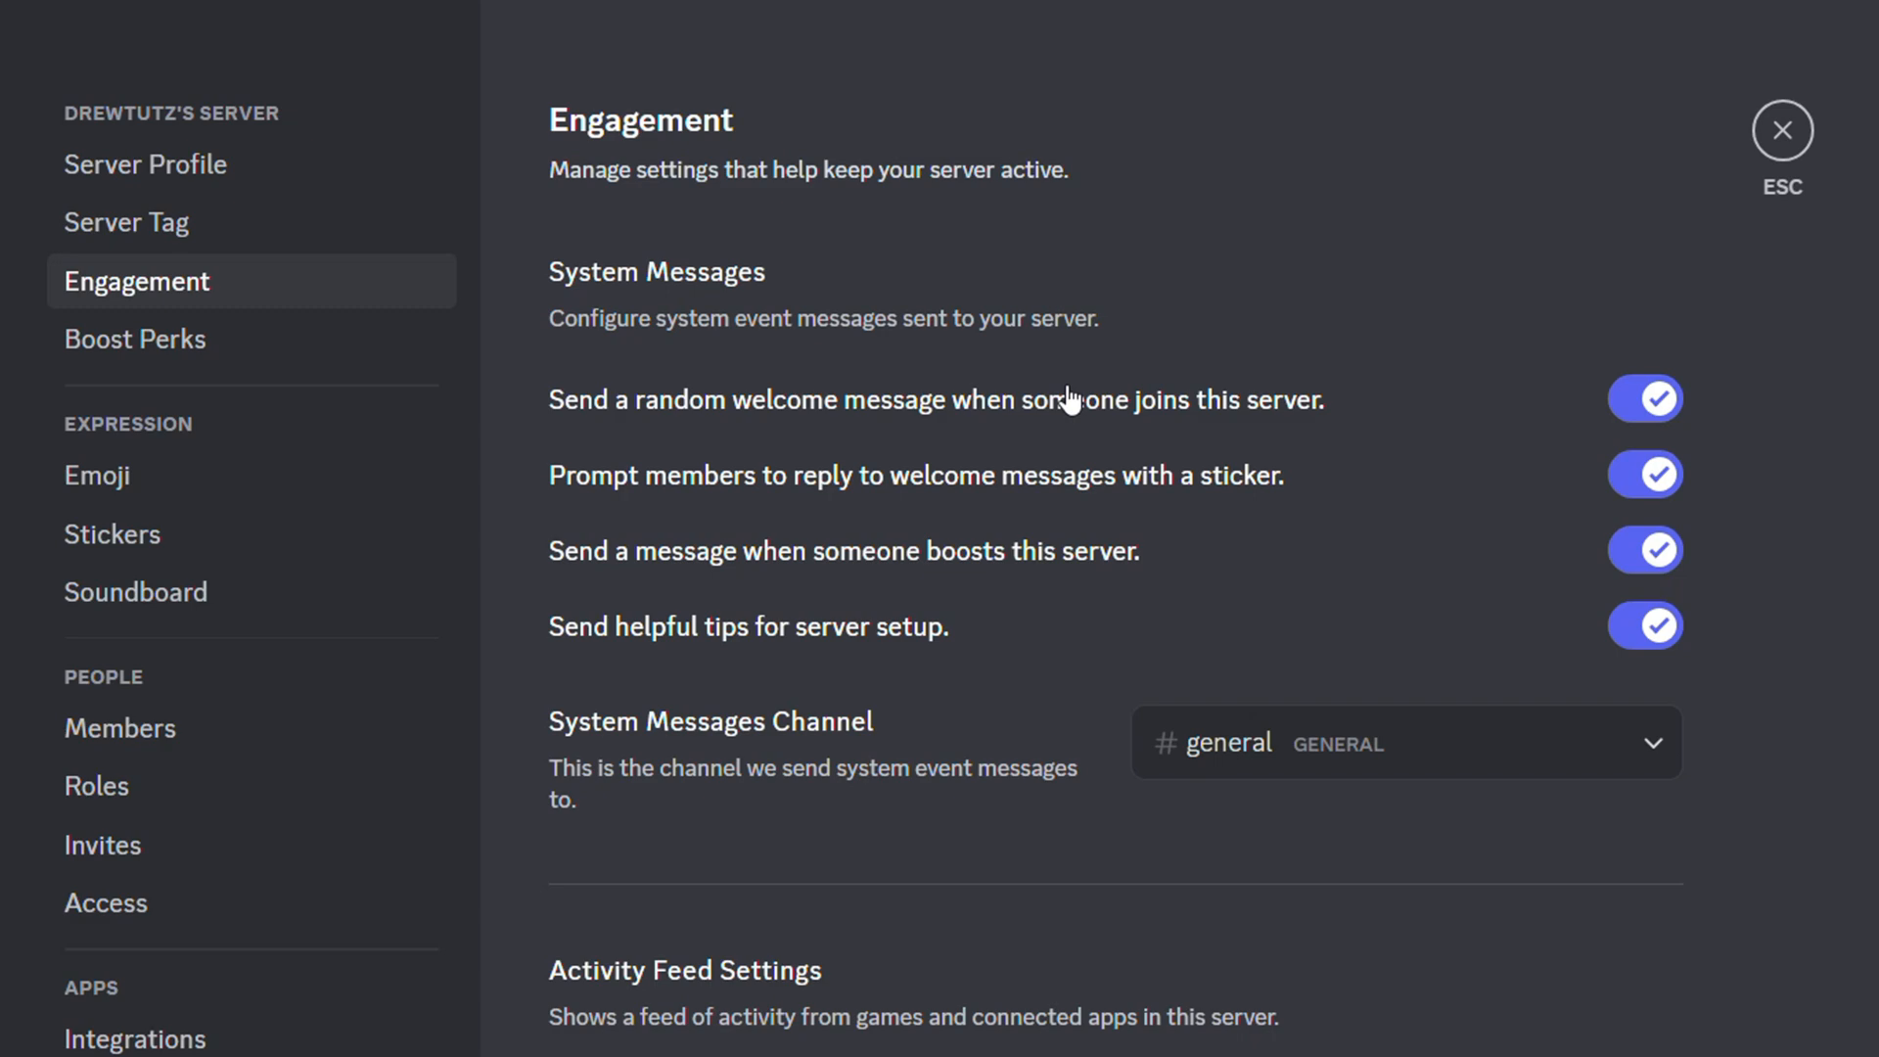
{"action": "scroll", "scroll_direction": "down", "scroll_amount": 3}
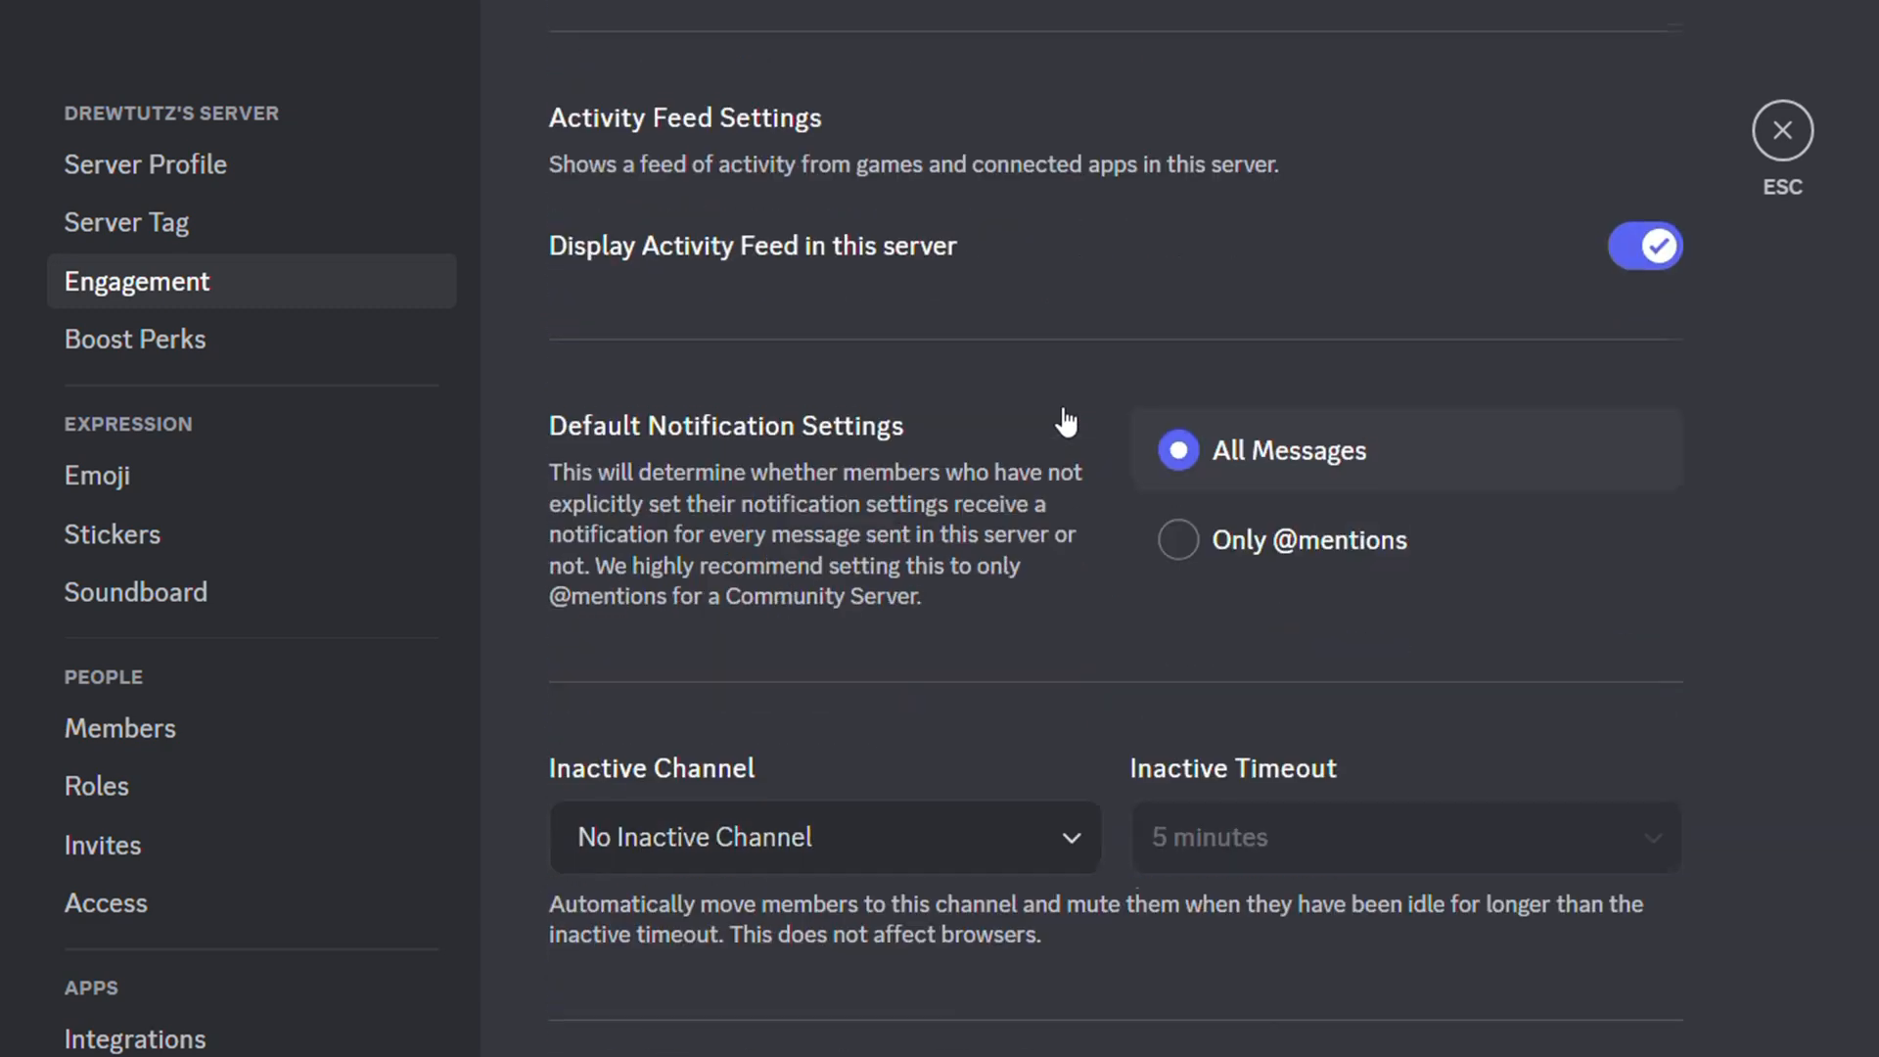
{"action": "scroll", "scroll_direction": "down", "scroll_amount": 3}
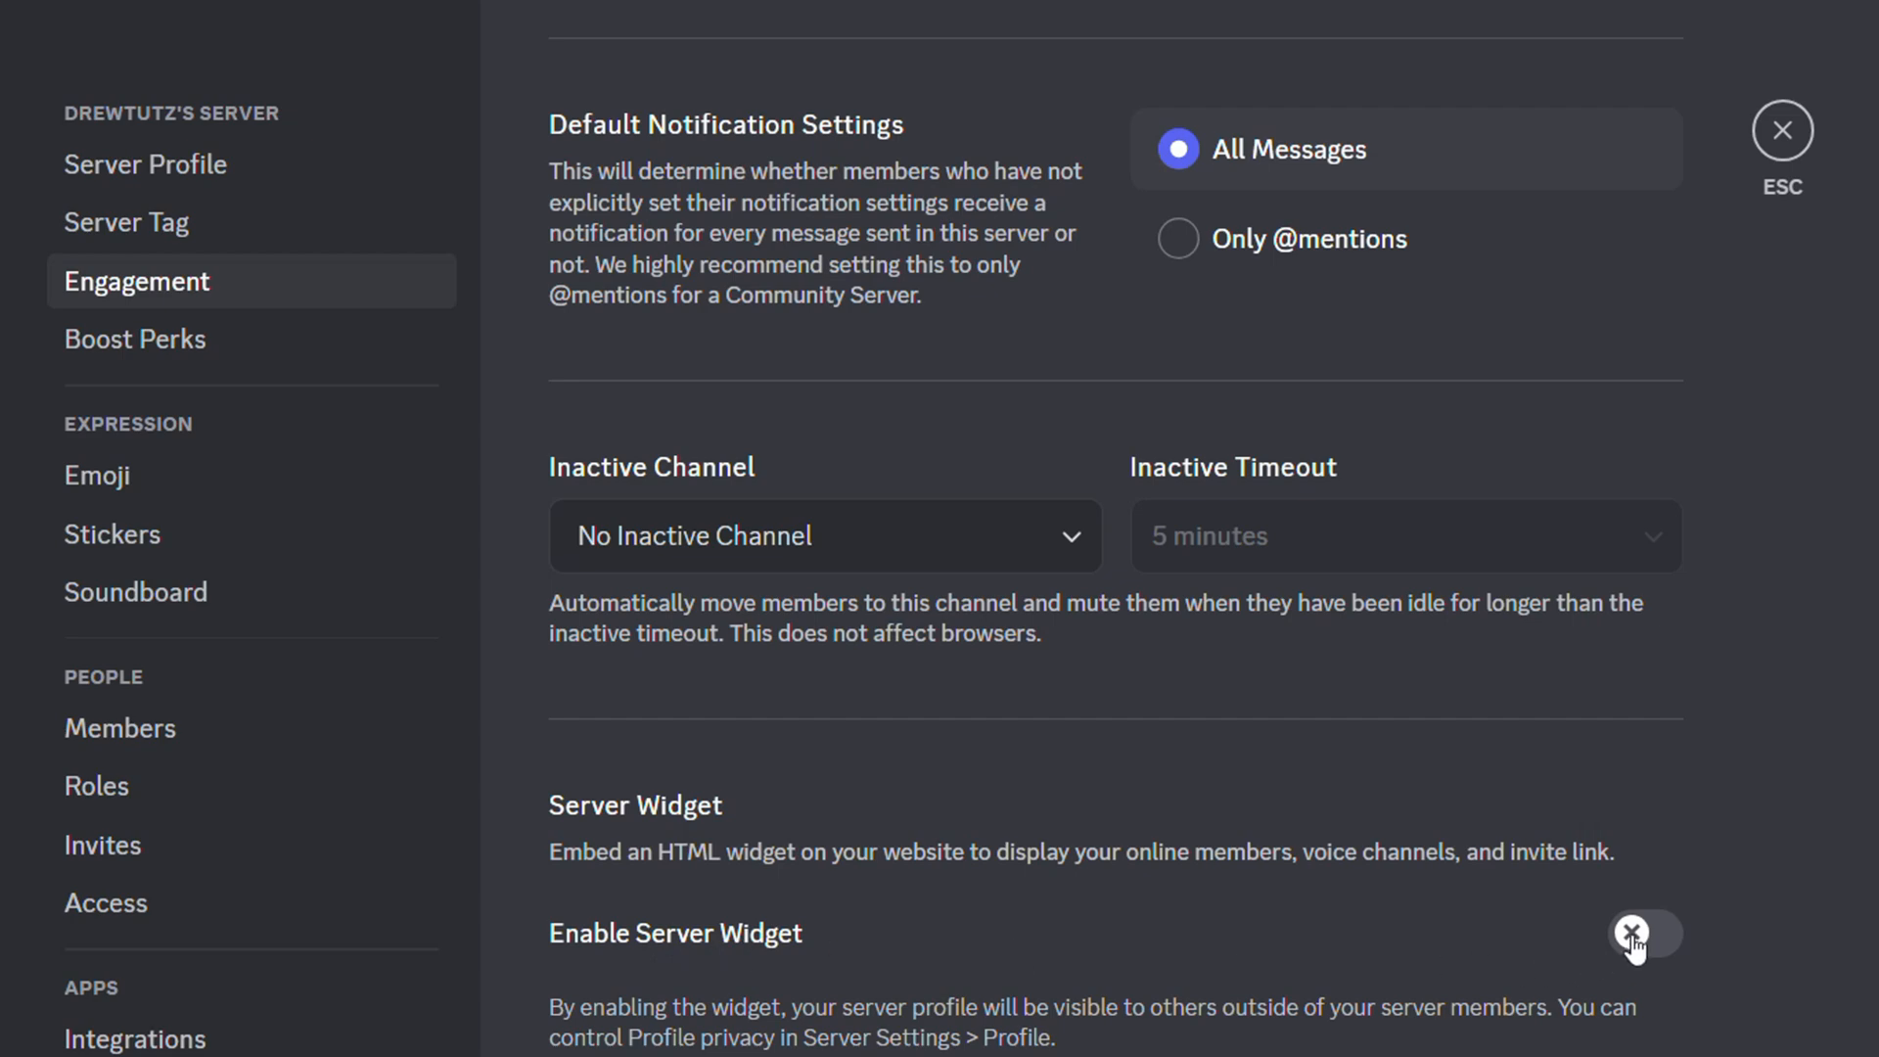
{"action": "left_click", "coordinate": [1641, 934]}
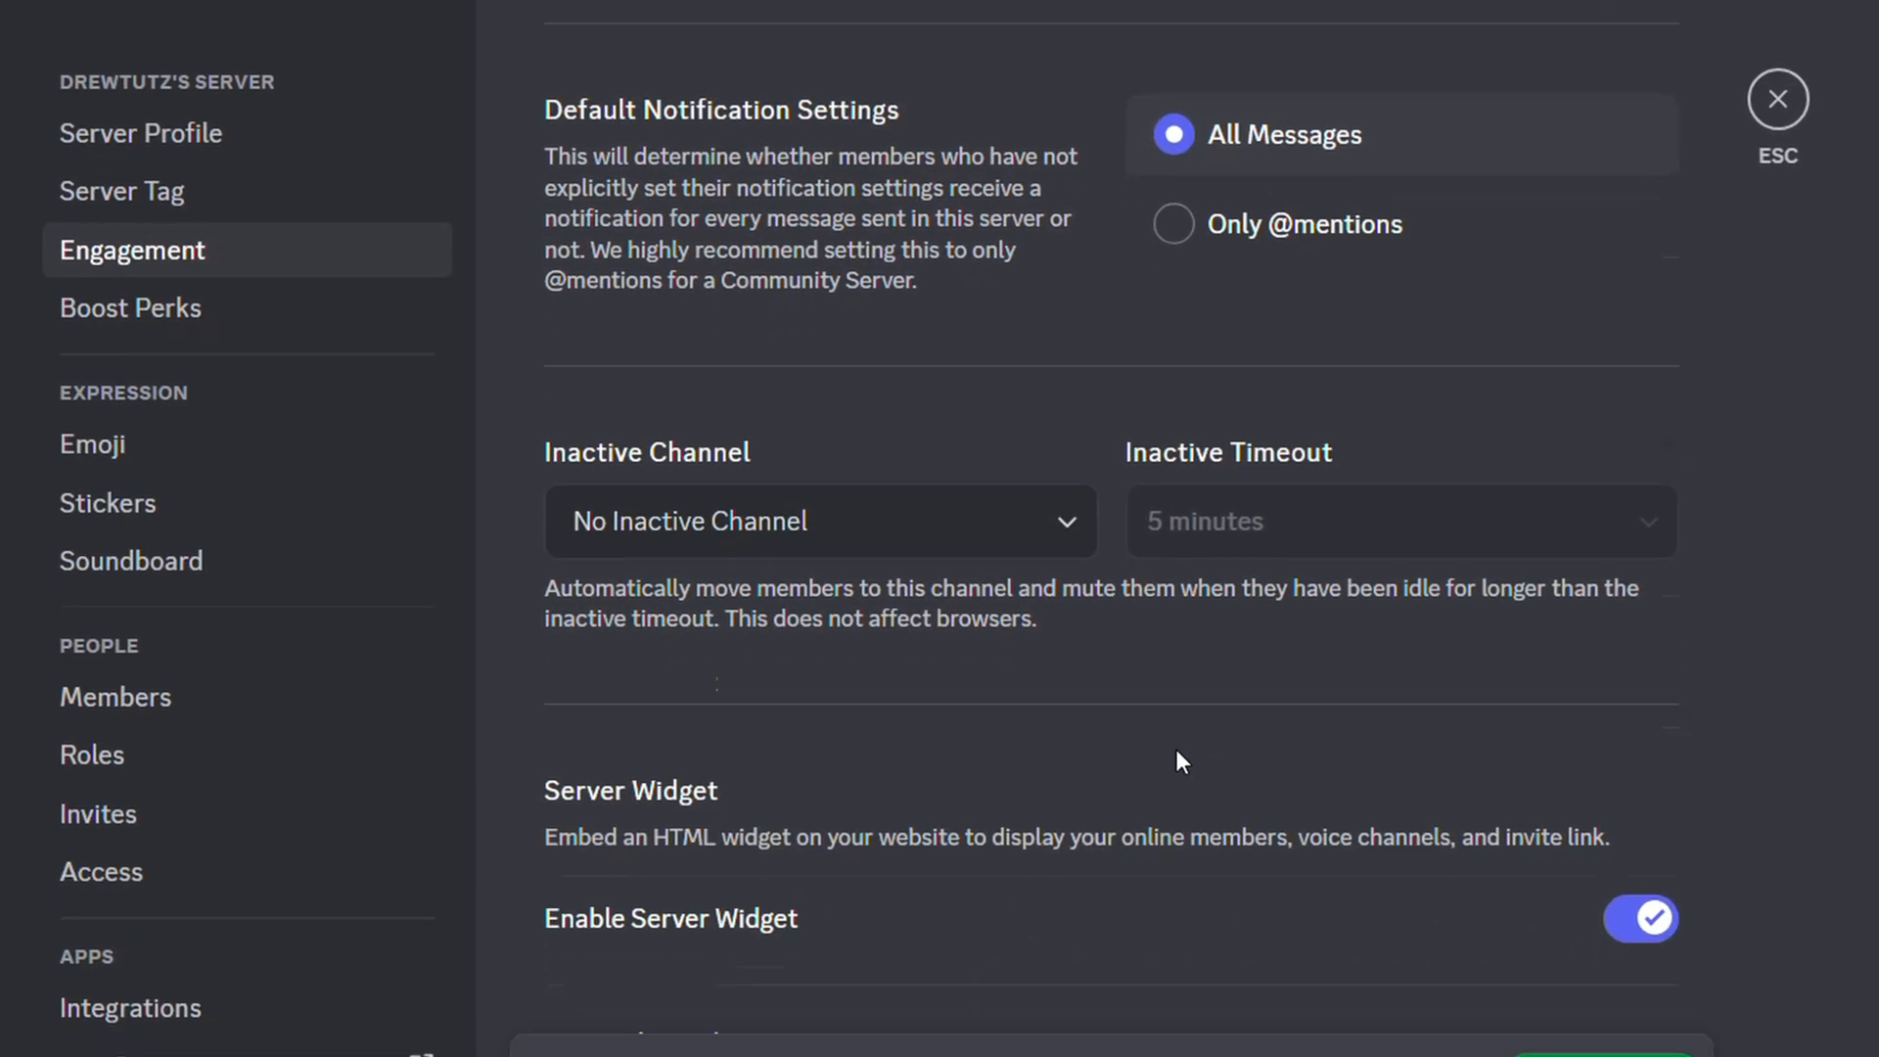
{"action": "scroll", "scroll_direction": "down", "scroll_amount": 3}
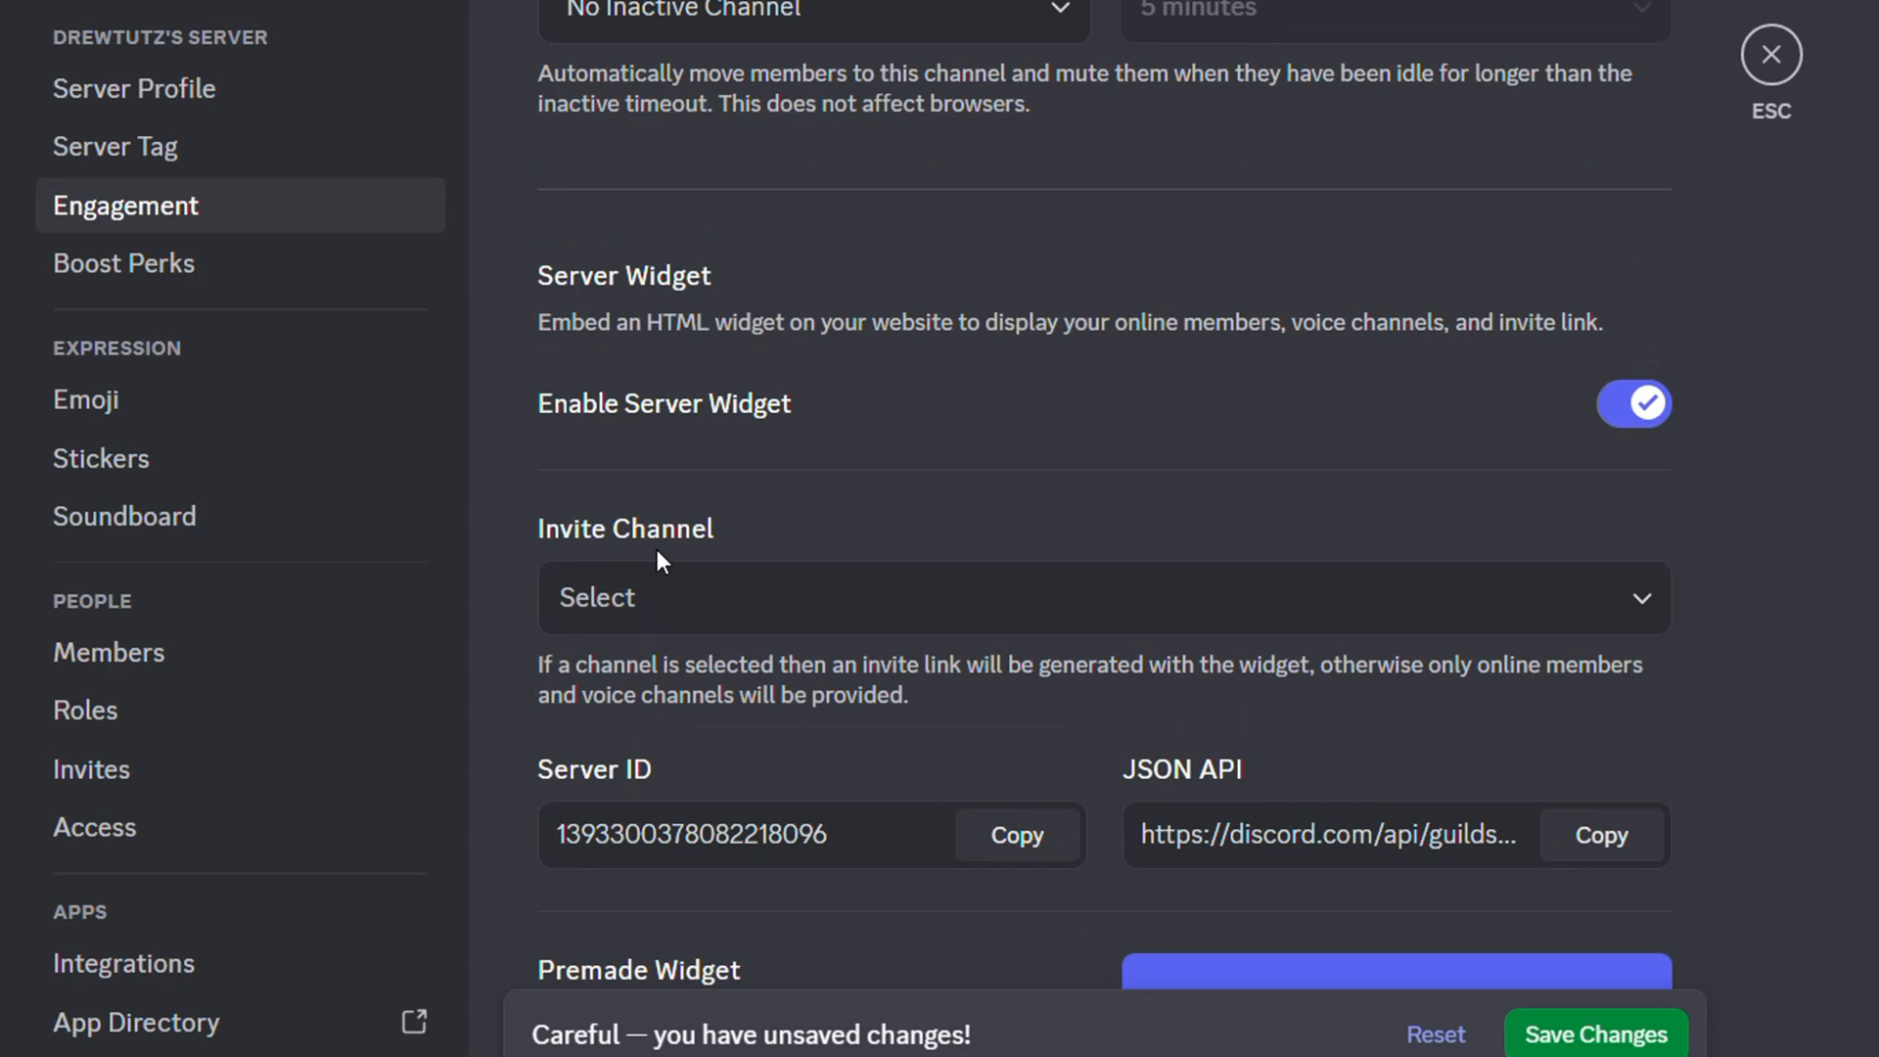
{"action": "scroll", "scroll_direction": "down", "scroll_amount": 3}
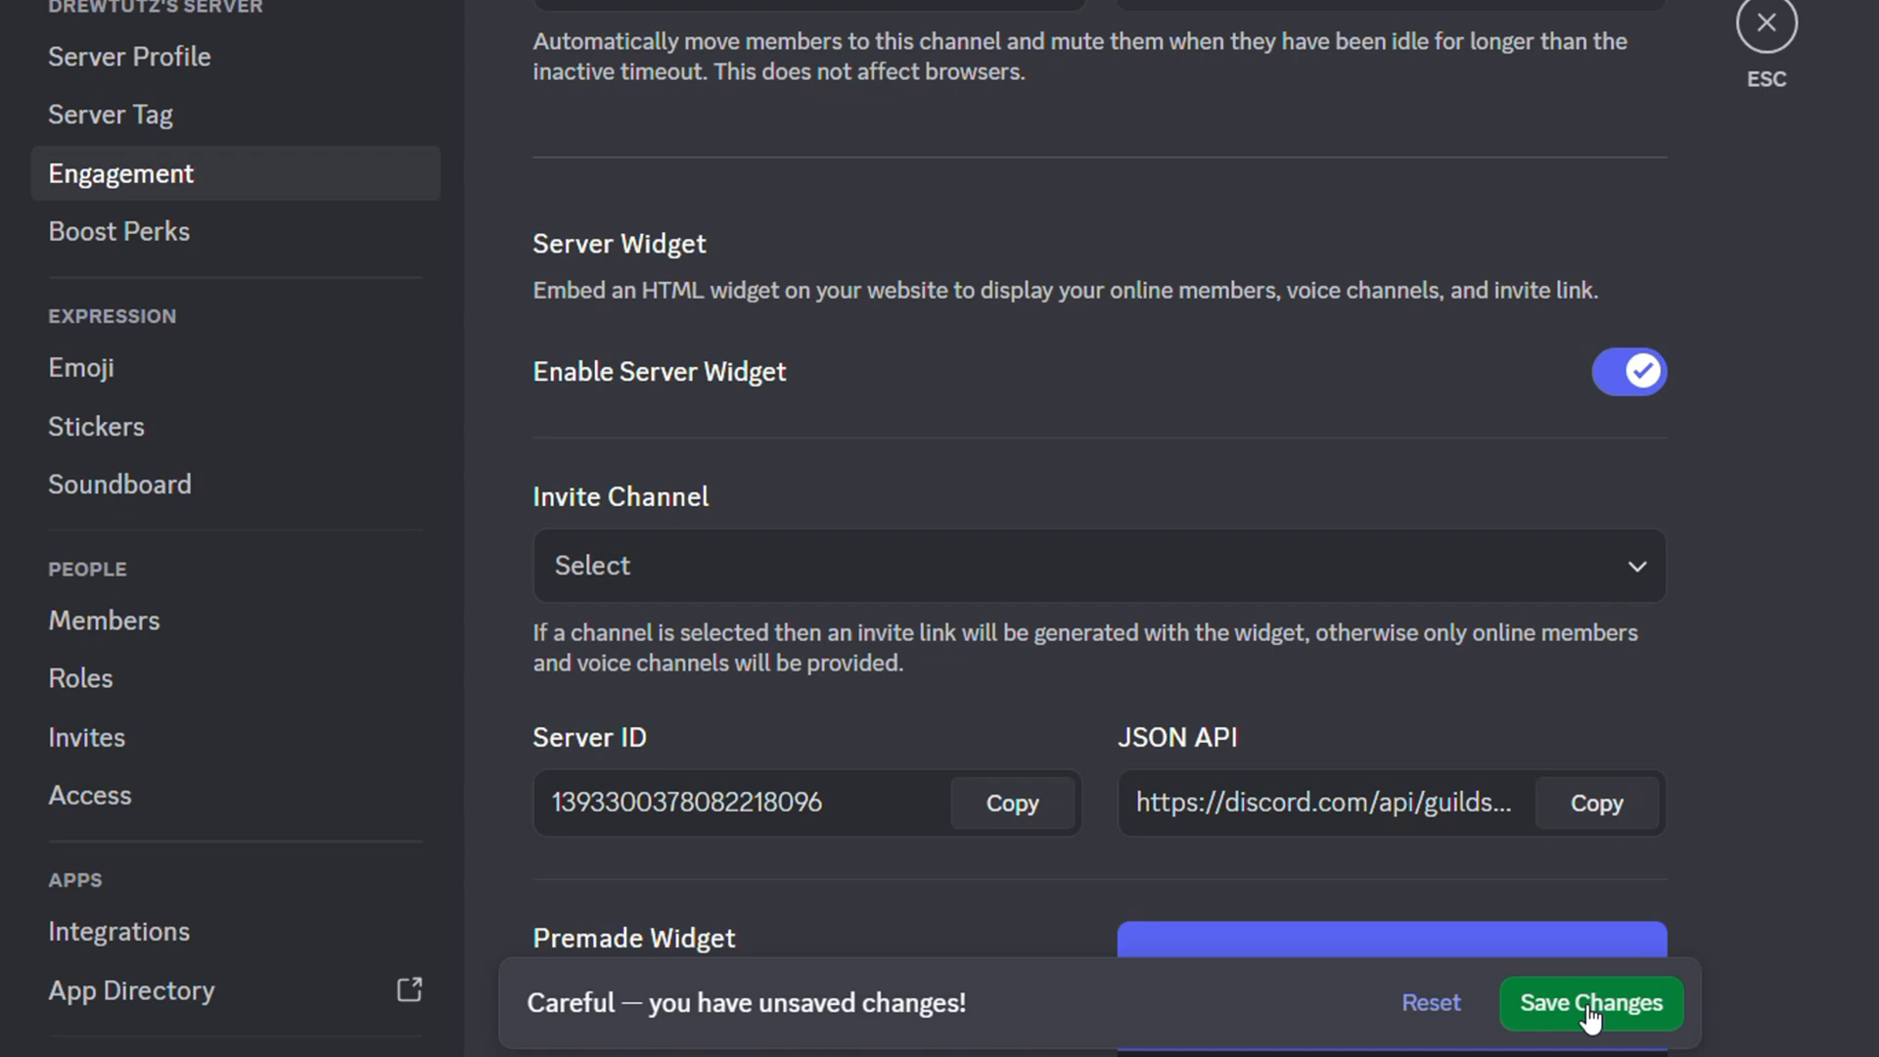
Step: Save the enabled Server Widget, then toggle it off and back on
{"action": "left_click", "coordinate": [1591, 1003]}
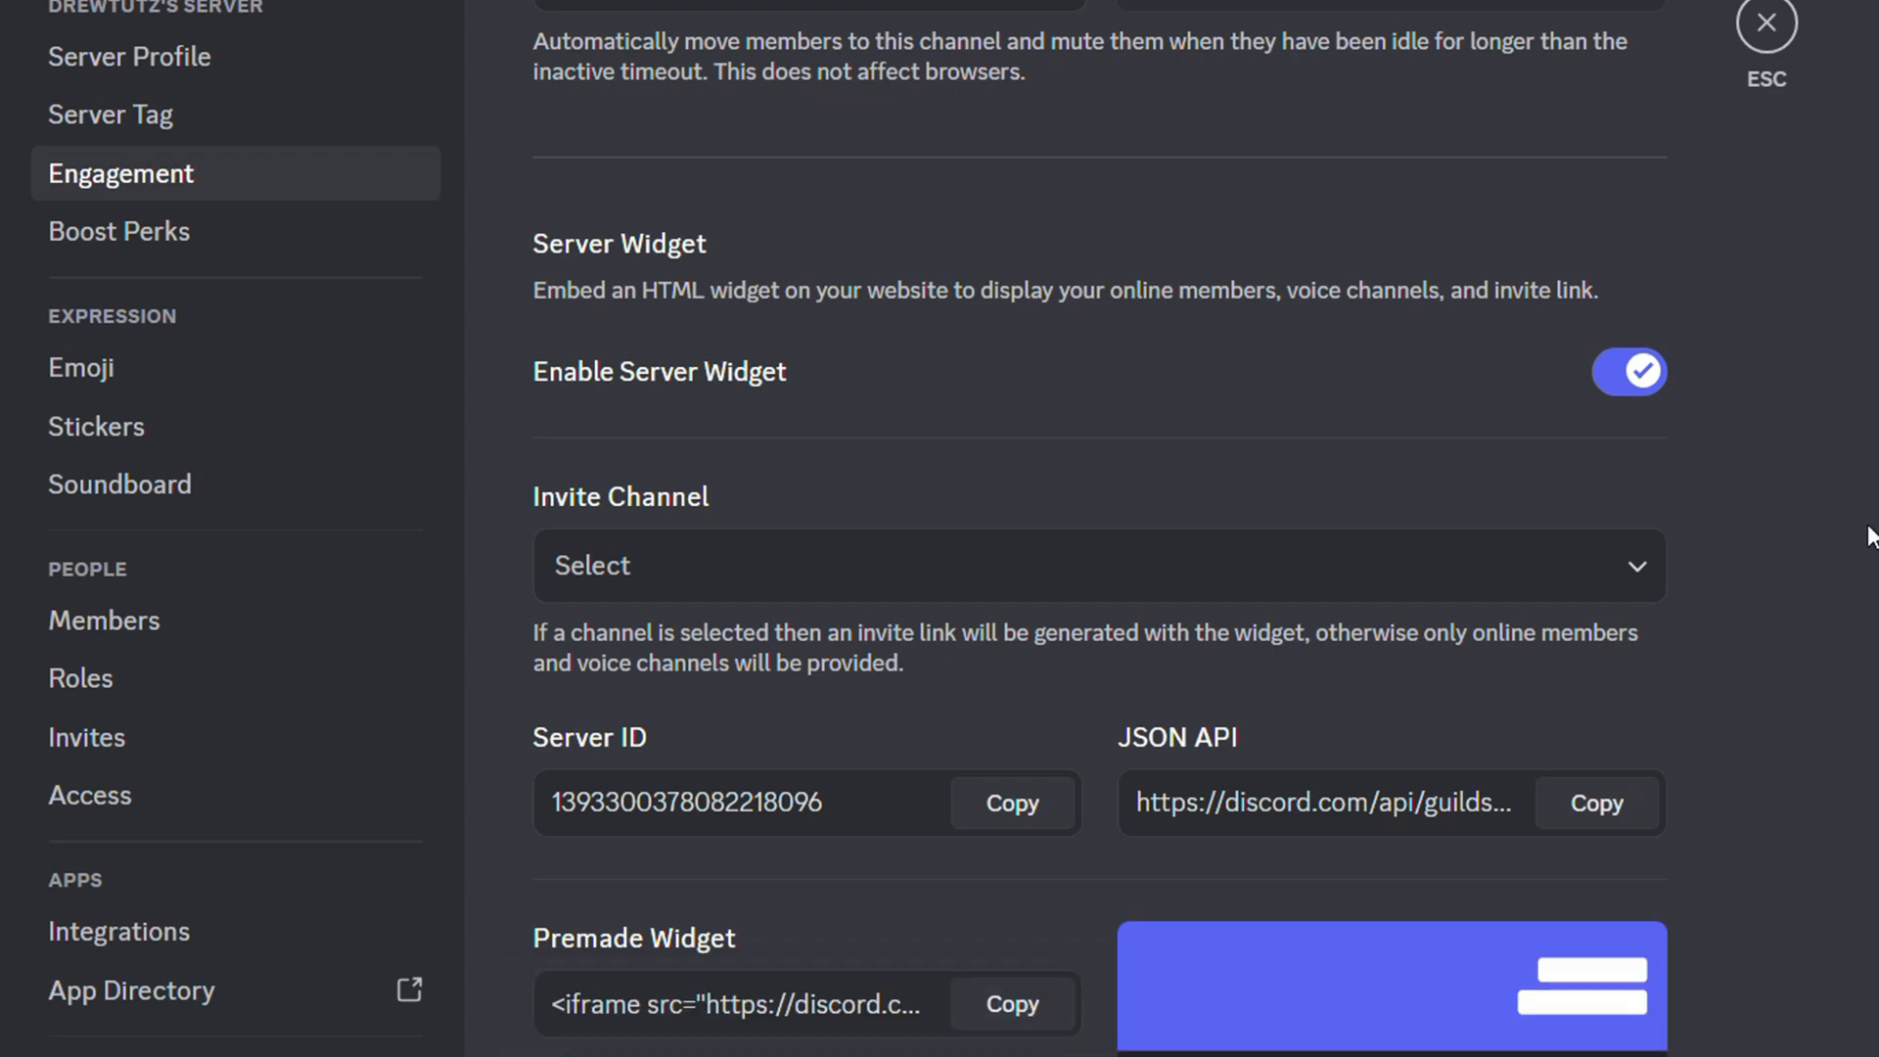
{"action": "left_click", "coordinate": [1629, 372]}
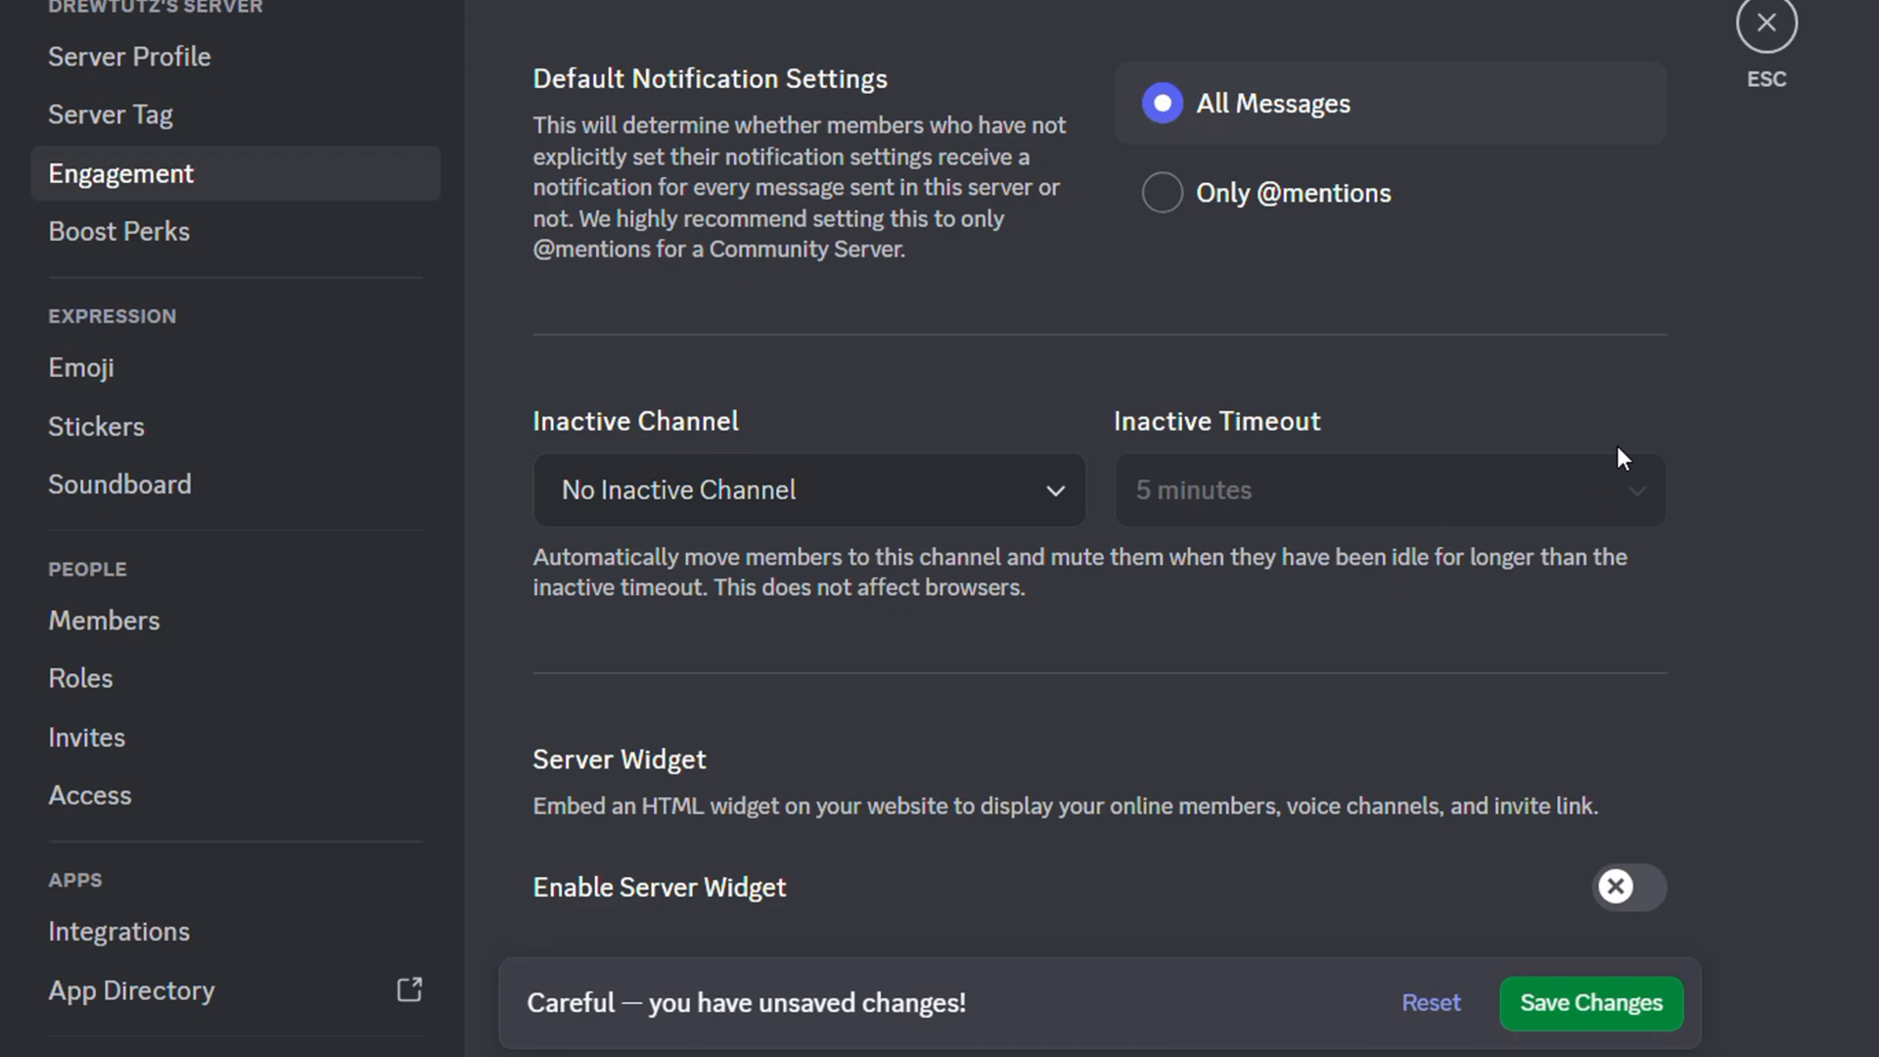
{"action": "left_click", "coordinate": [1628, 887]}
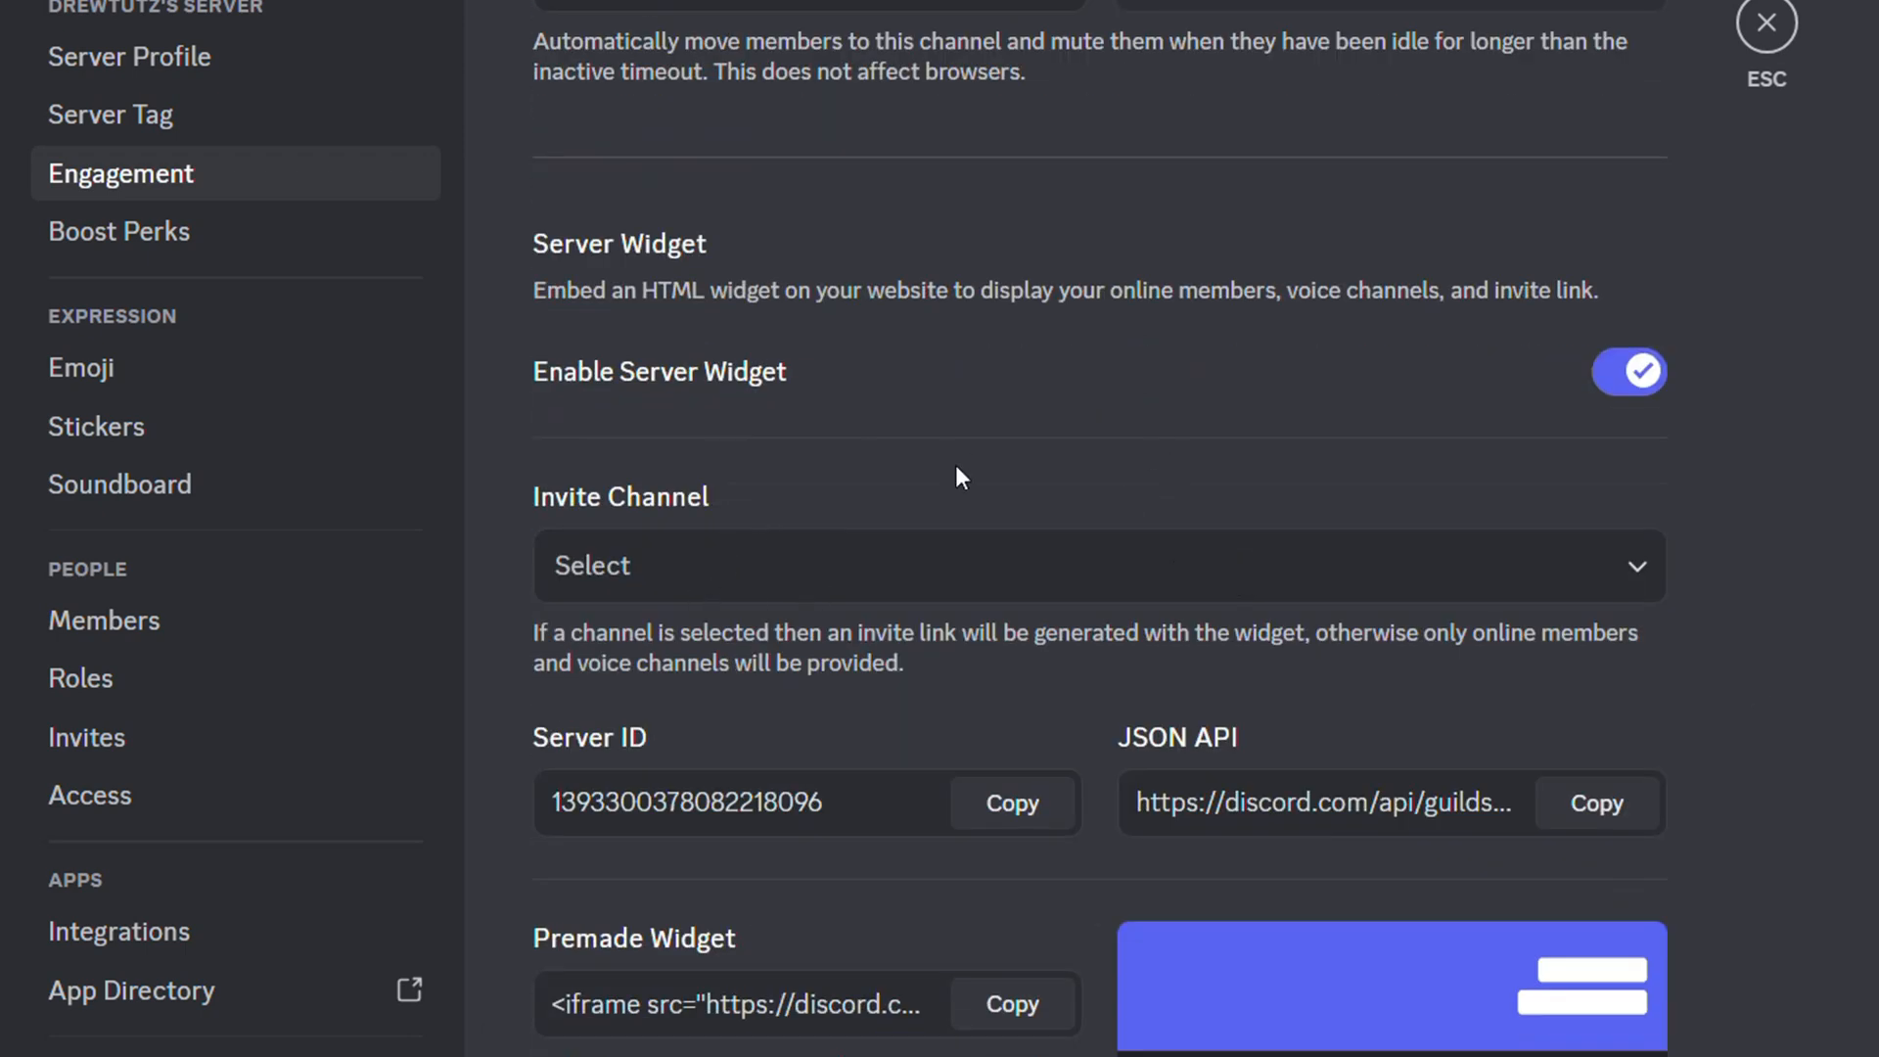
{"action": "left_click", "coordinate": [1091, 566]}
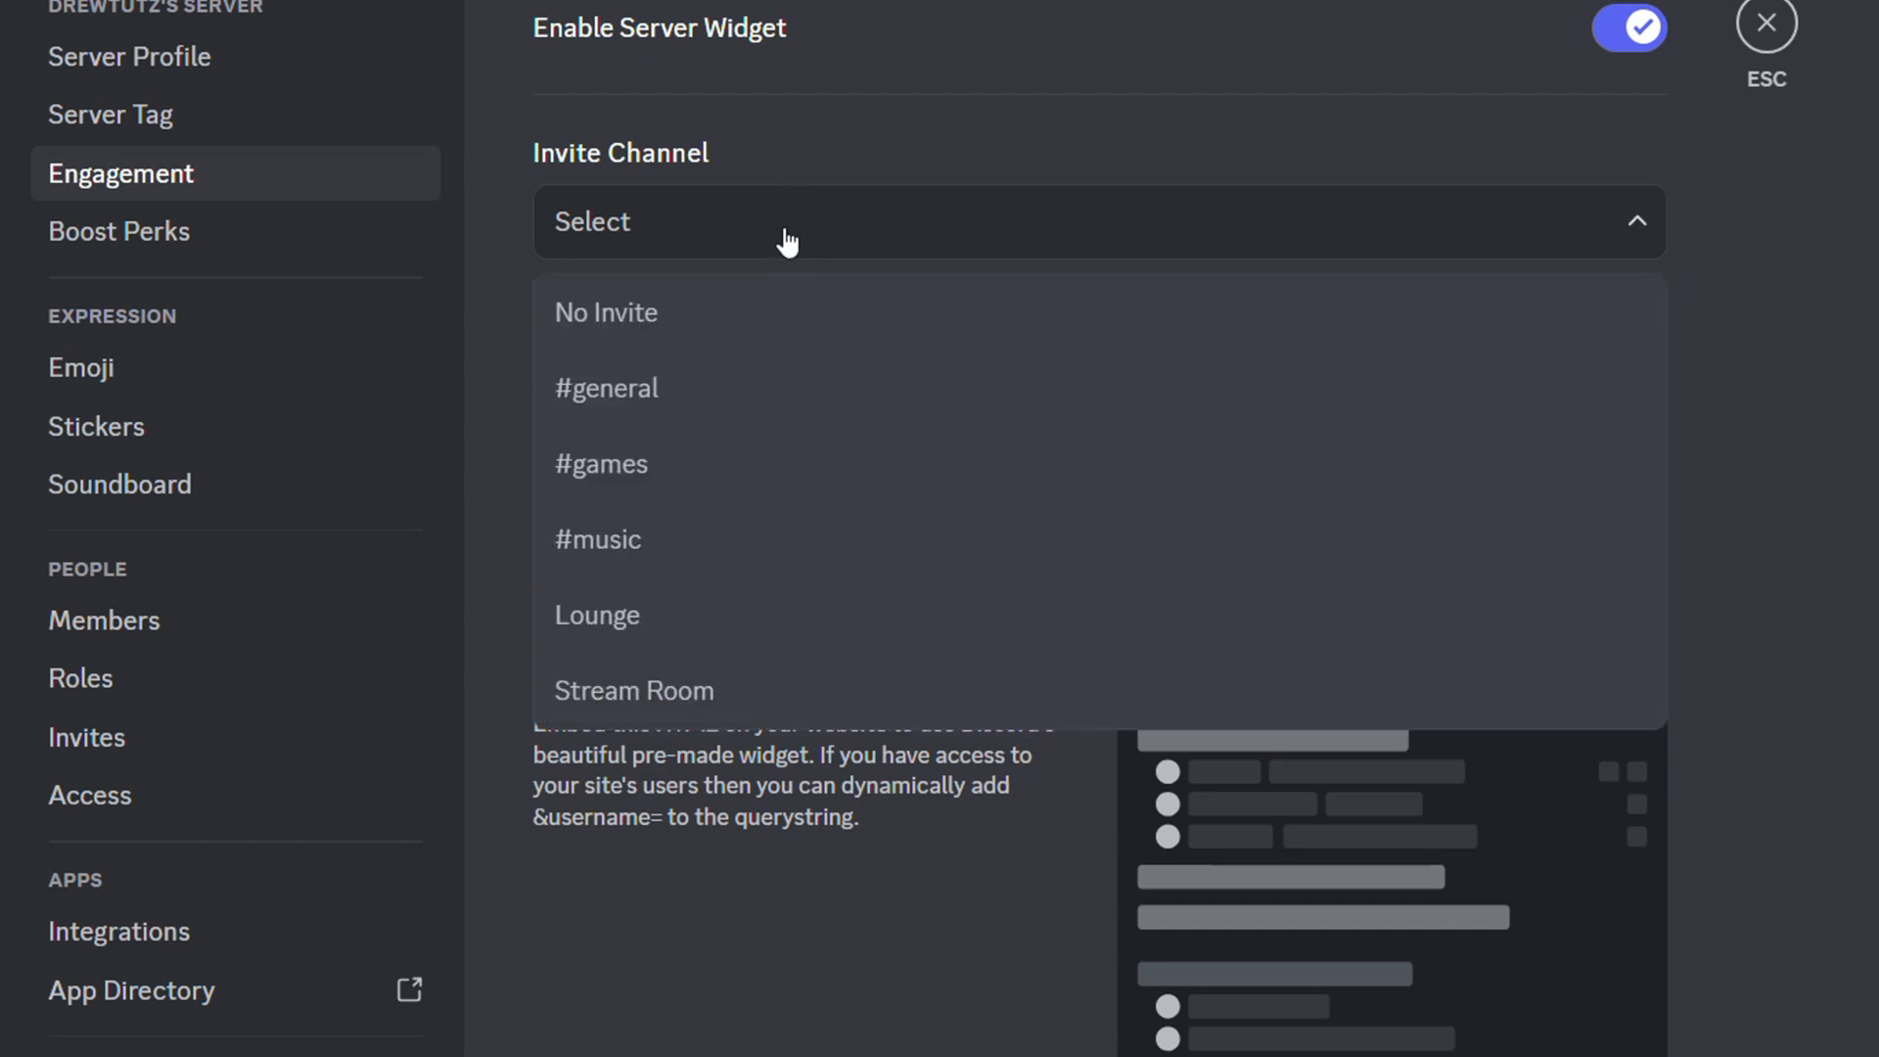
{"action": "left_click", "coordinate": [1095, 222]}
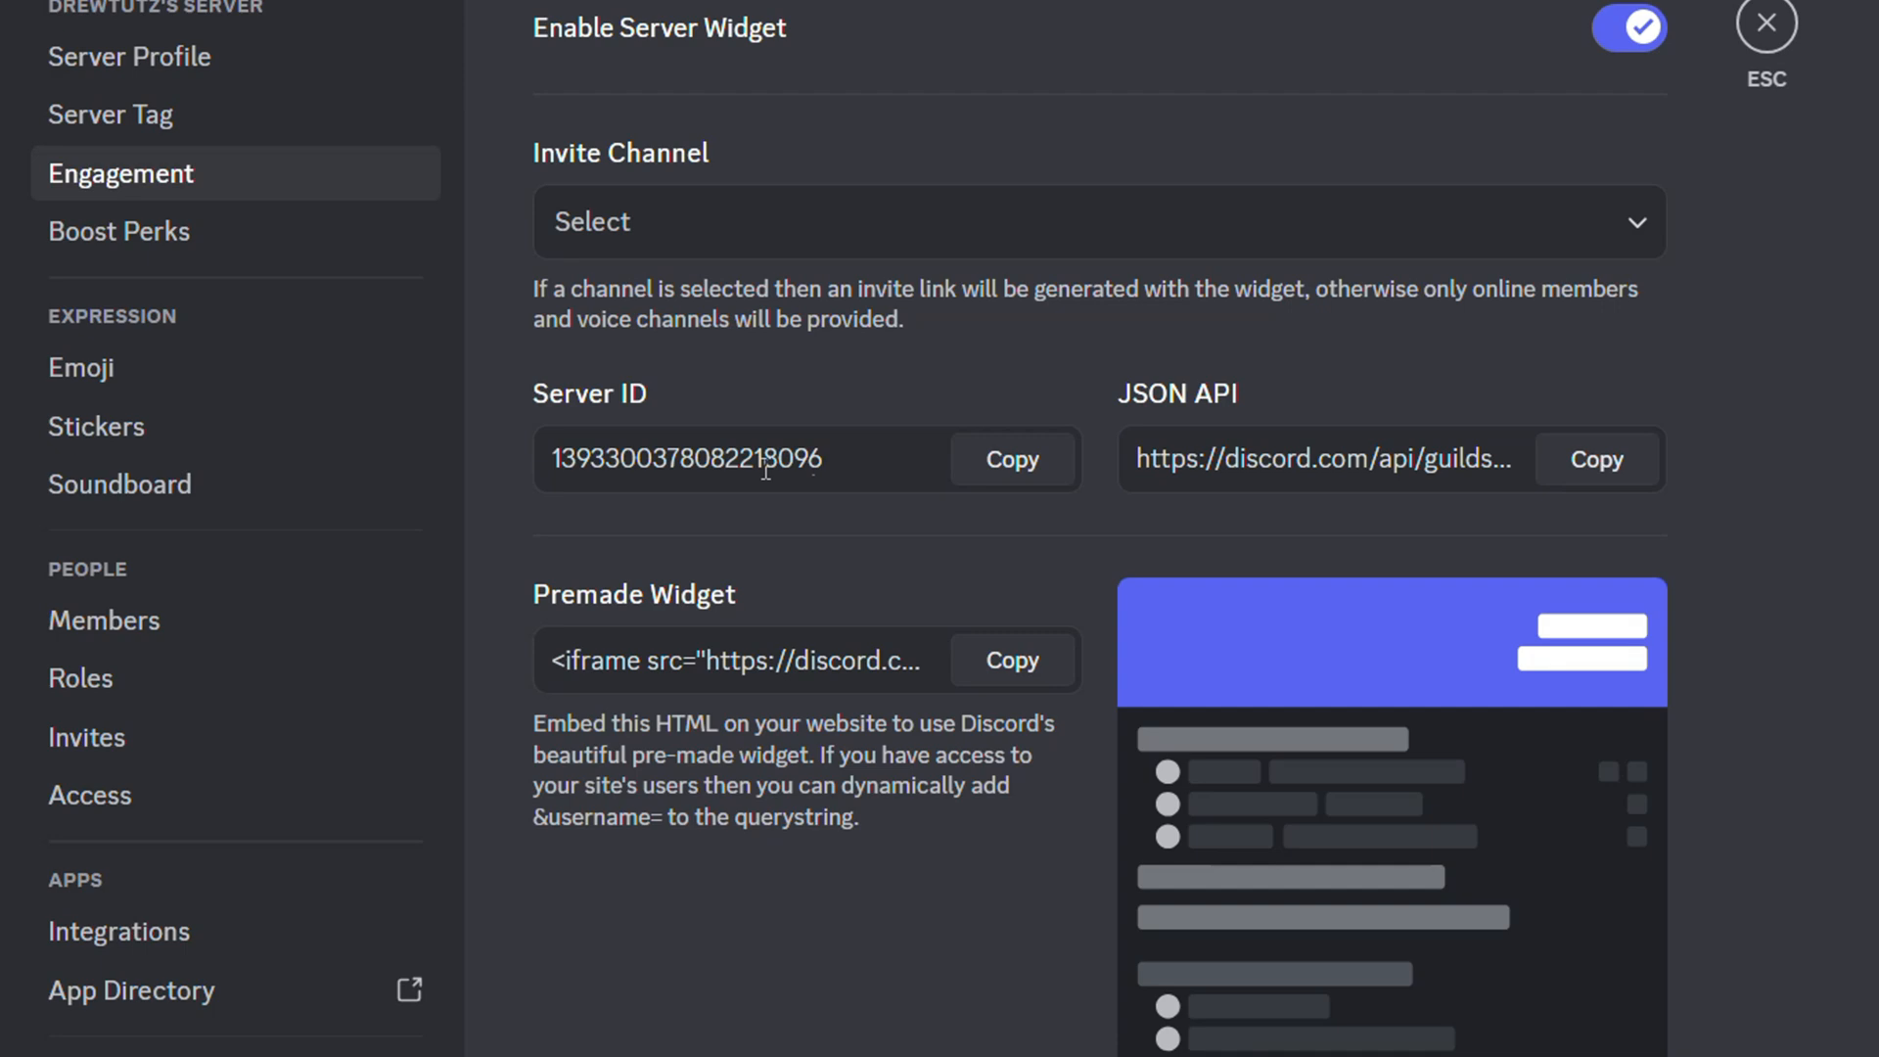
{"action": "mouse_move", "coordinate": [1435, 507]}
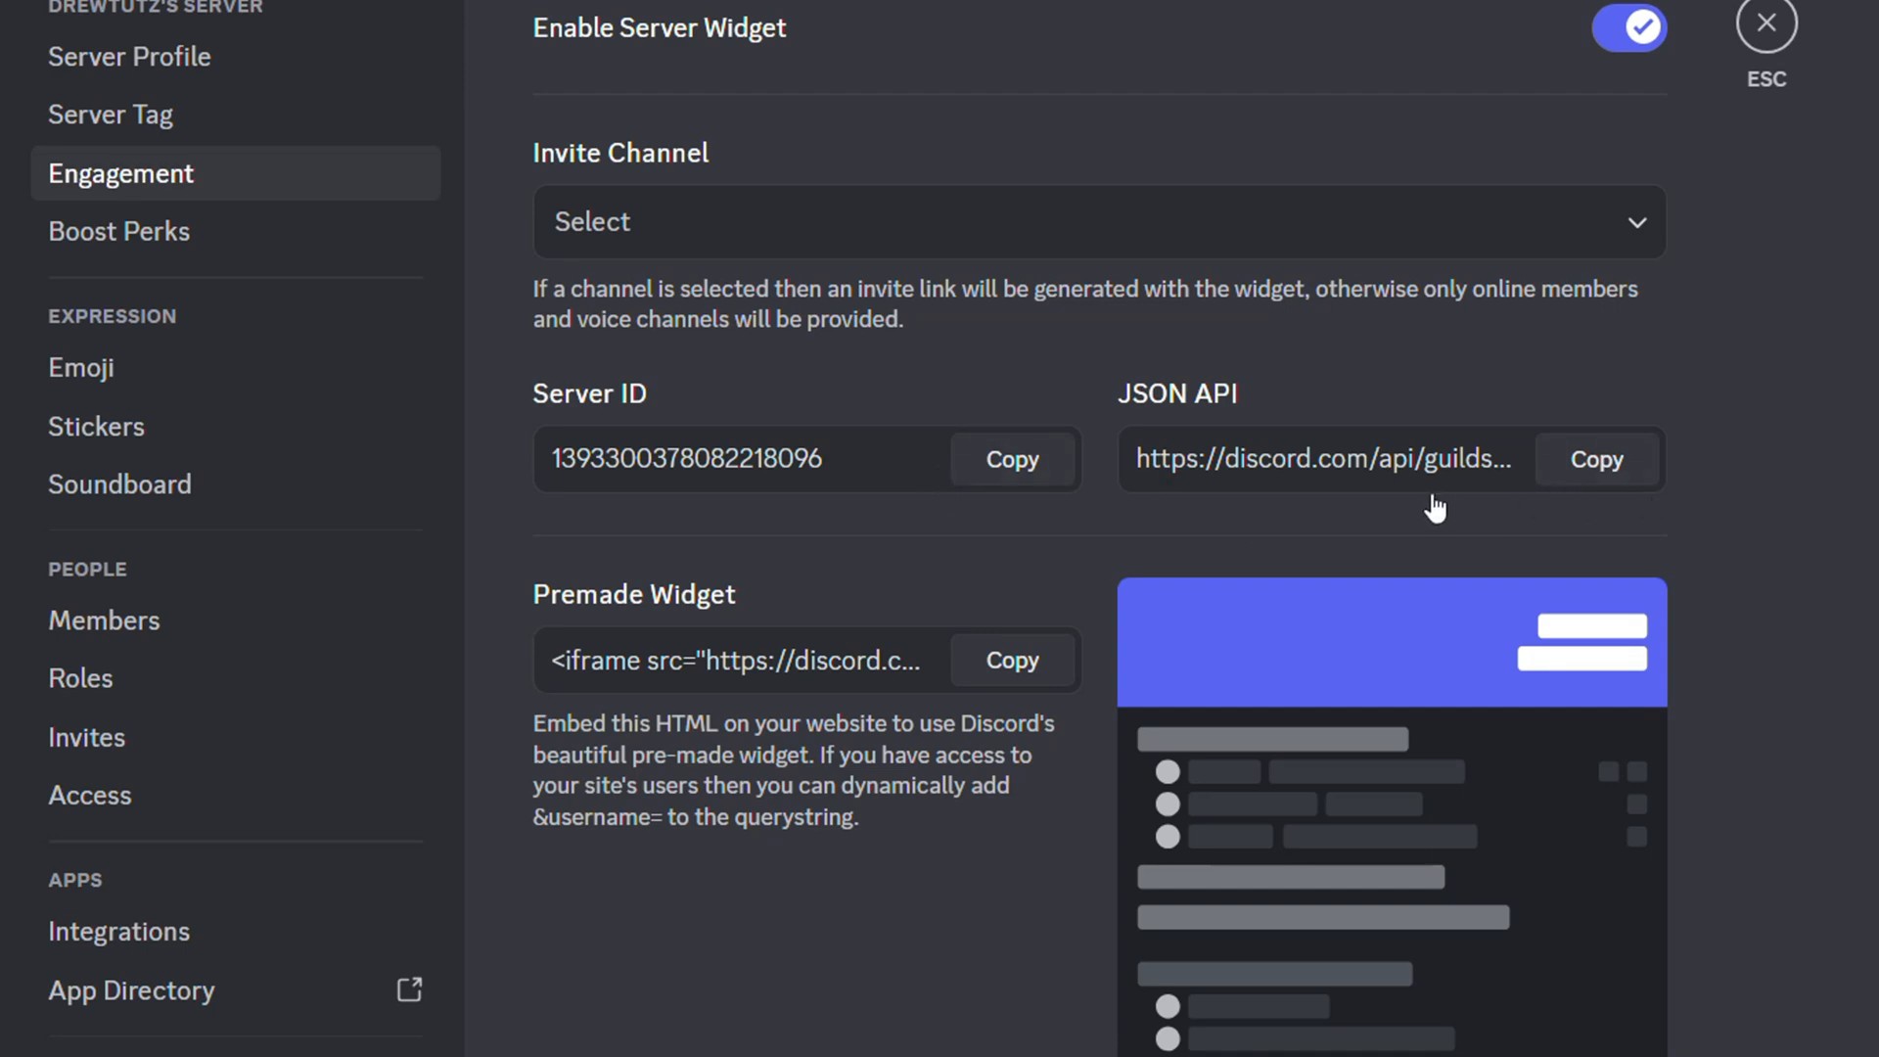
{"action": "scroll", "scroll_direction": "down", "scroll_amount": 3}
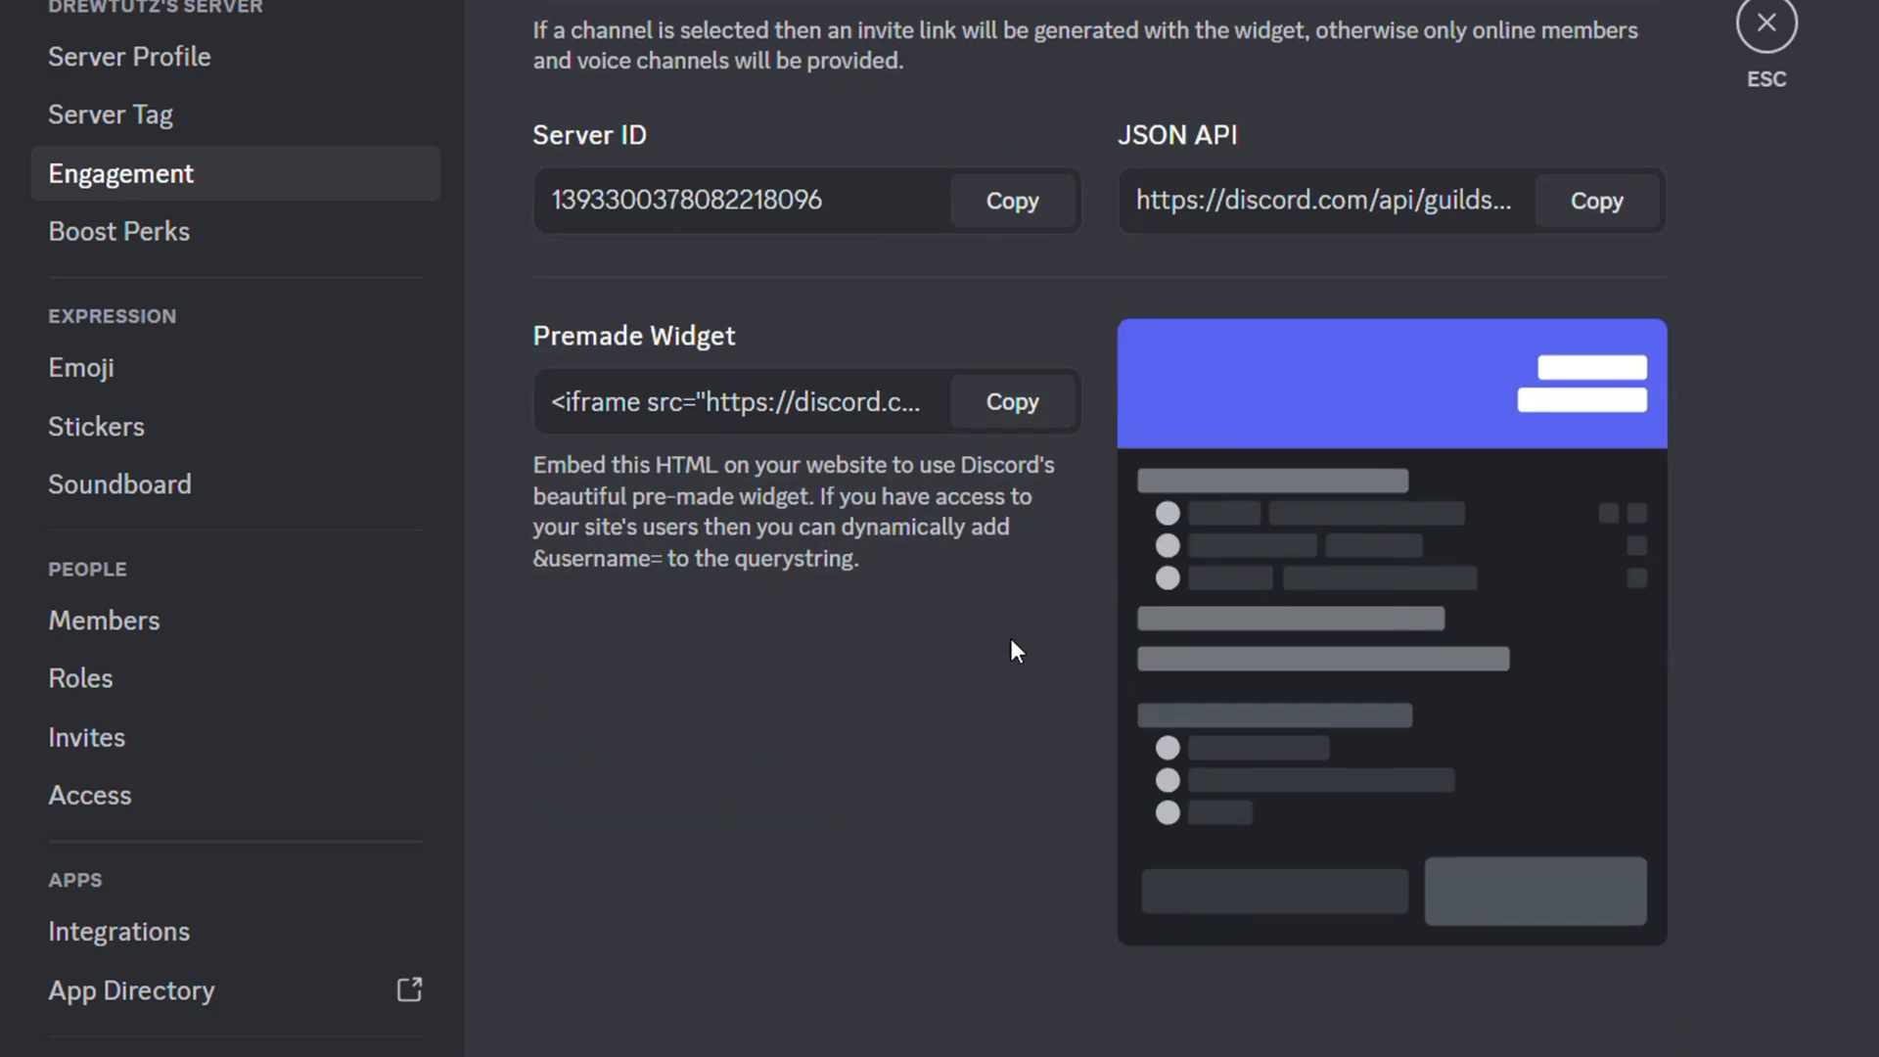
{"action": "mouse_move", "coordinate": [587, 347]}
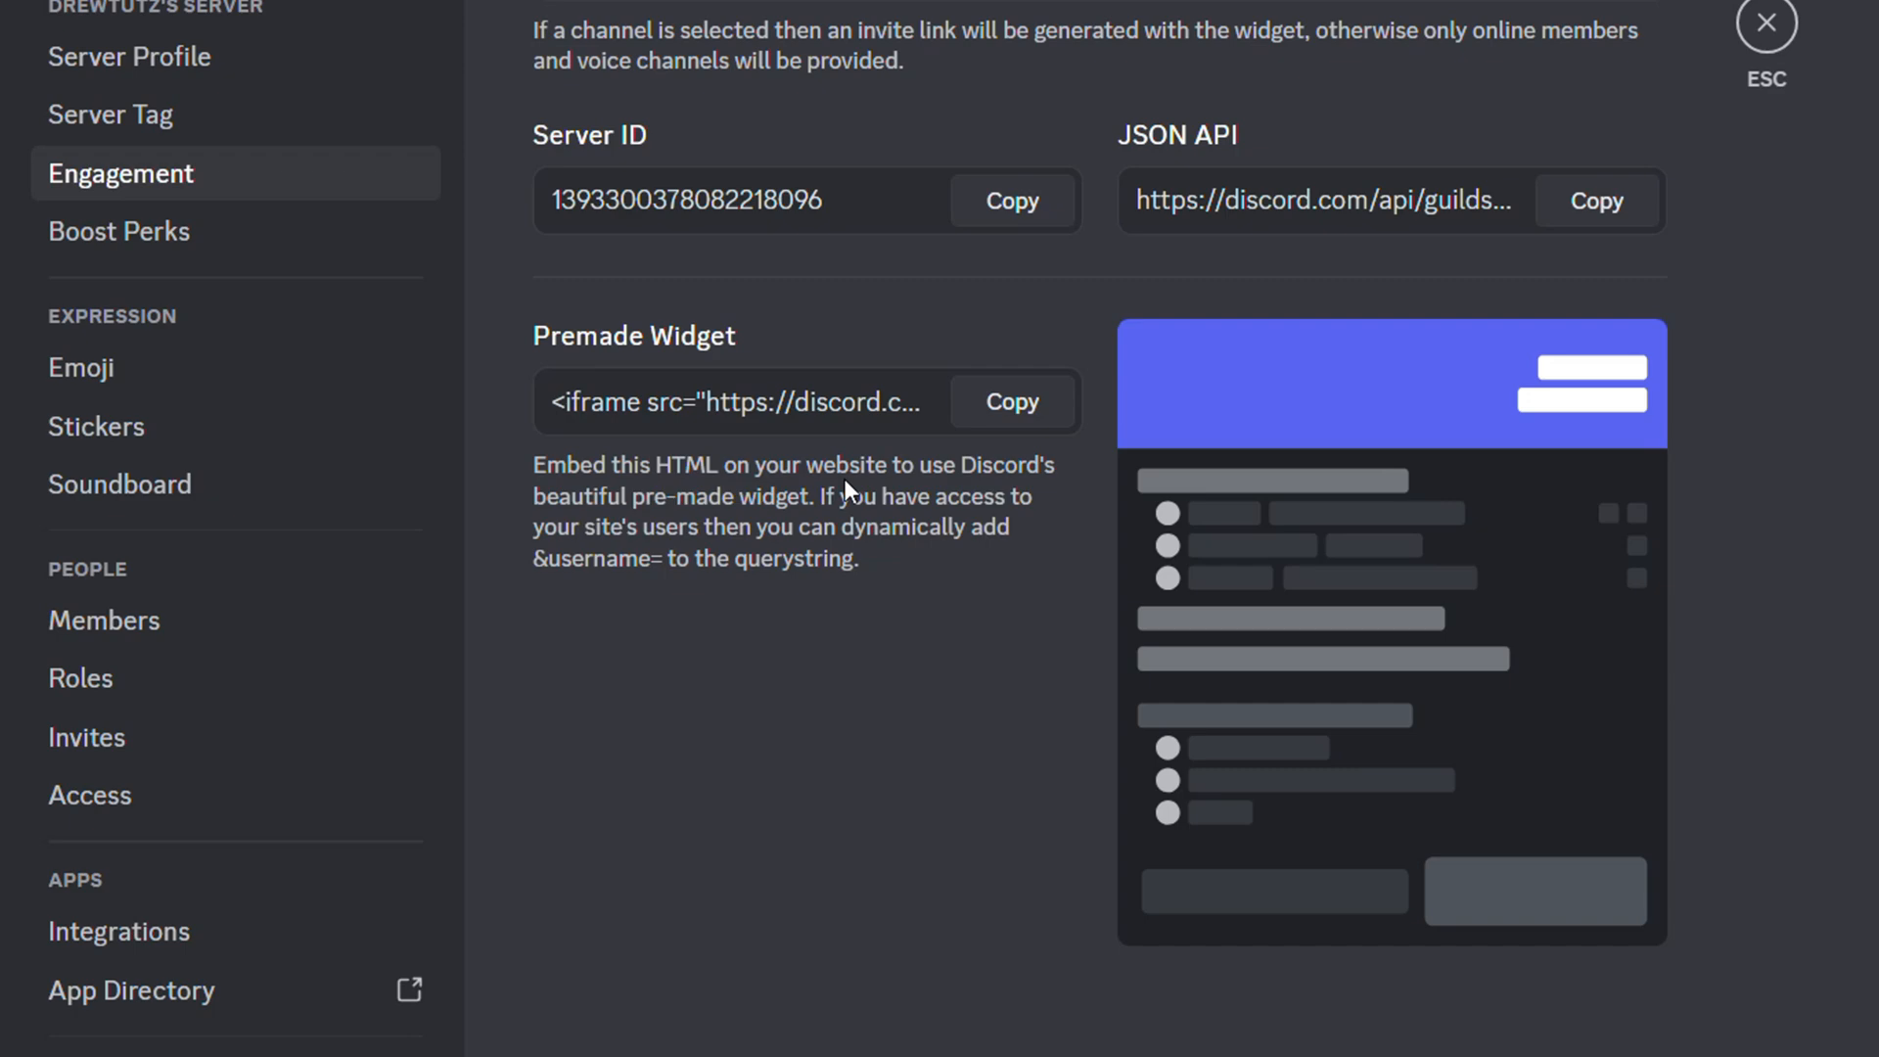
{"action": "mouse_move", "coordinate": [911, 501]}
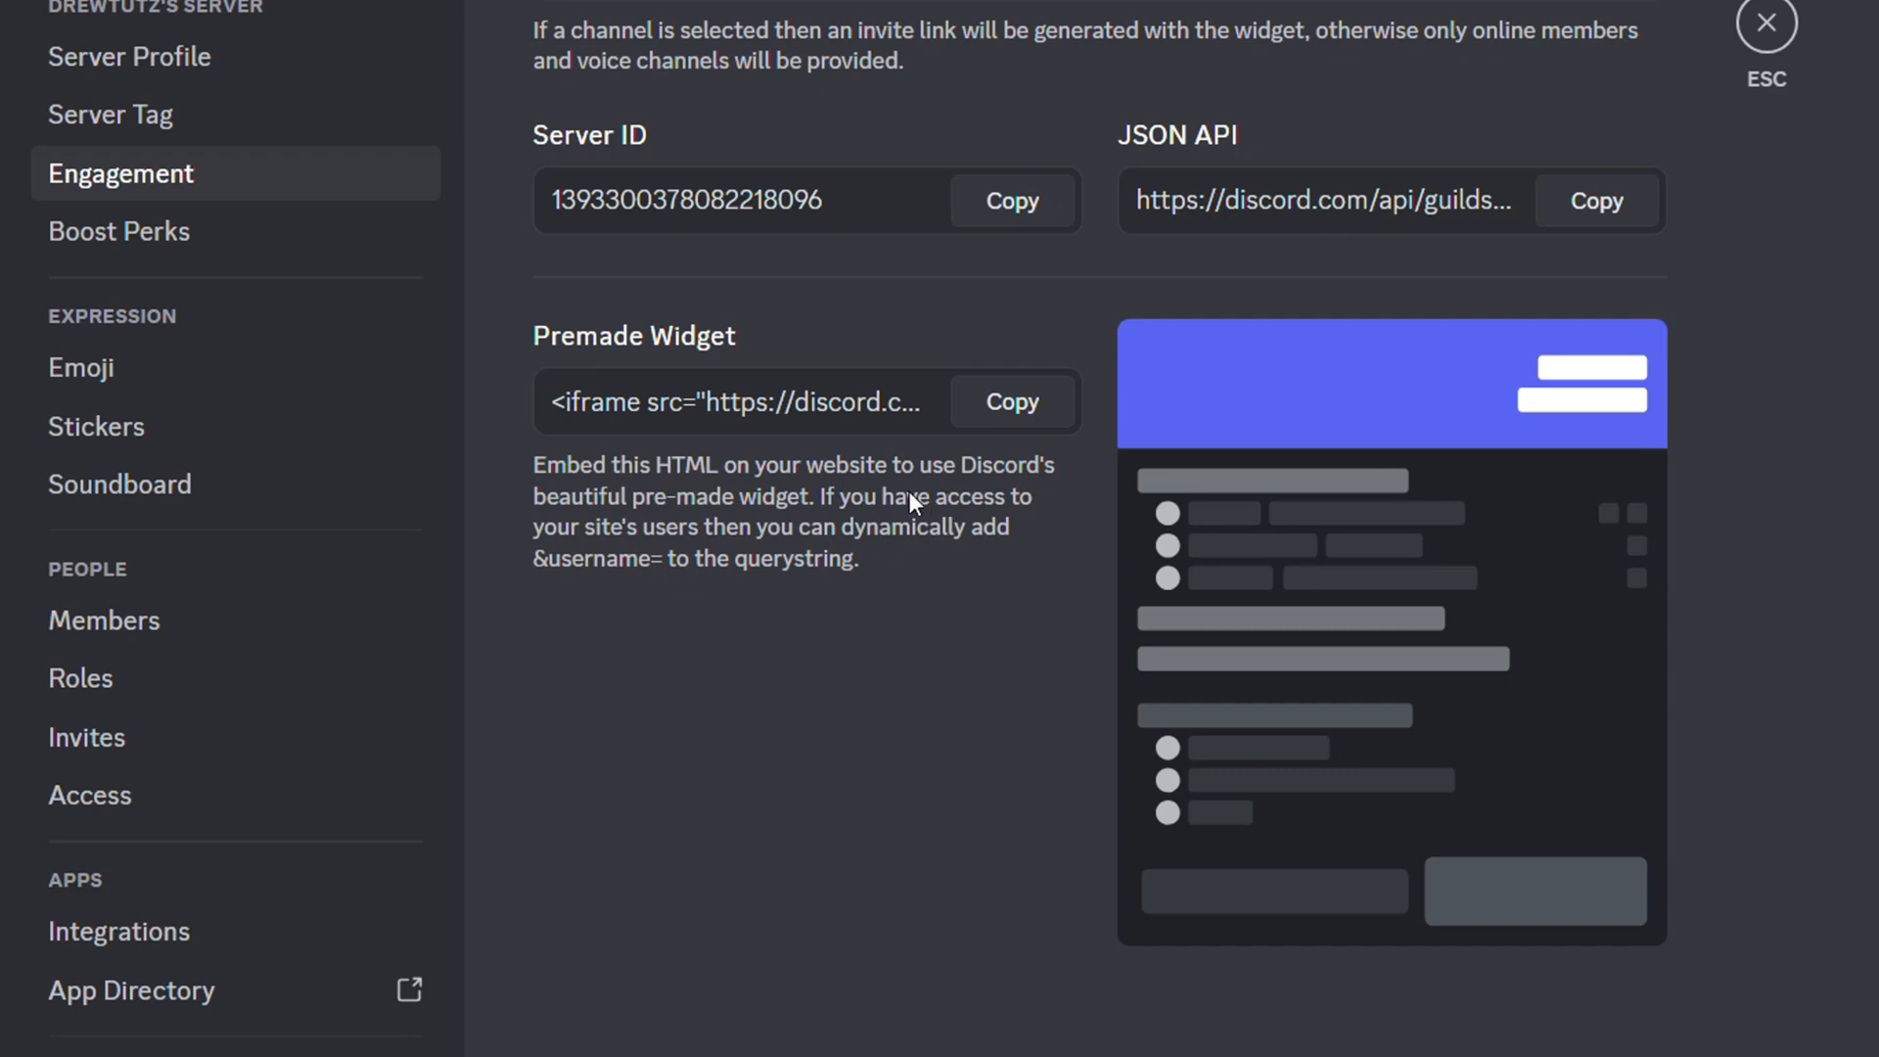
{"action": "mouse_move", "coordinate": [1319, 550]}
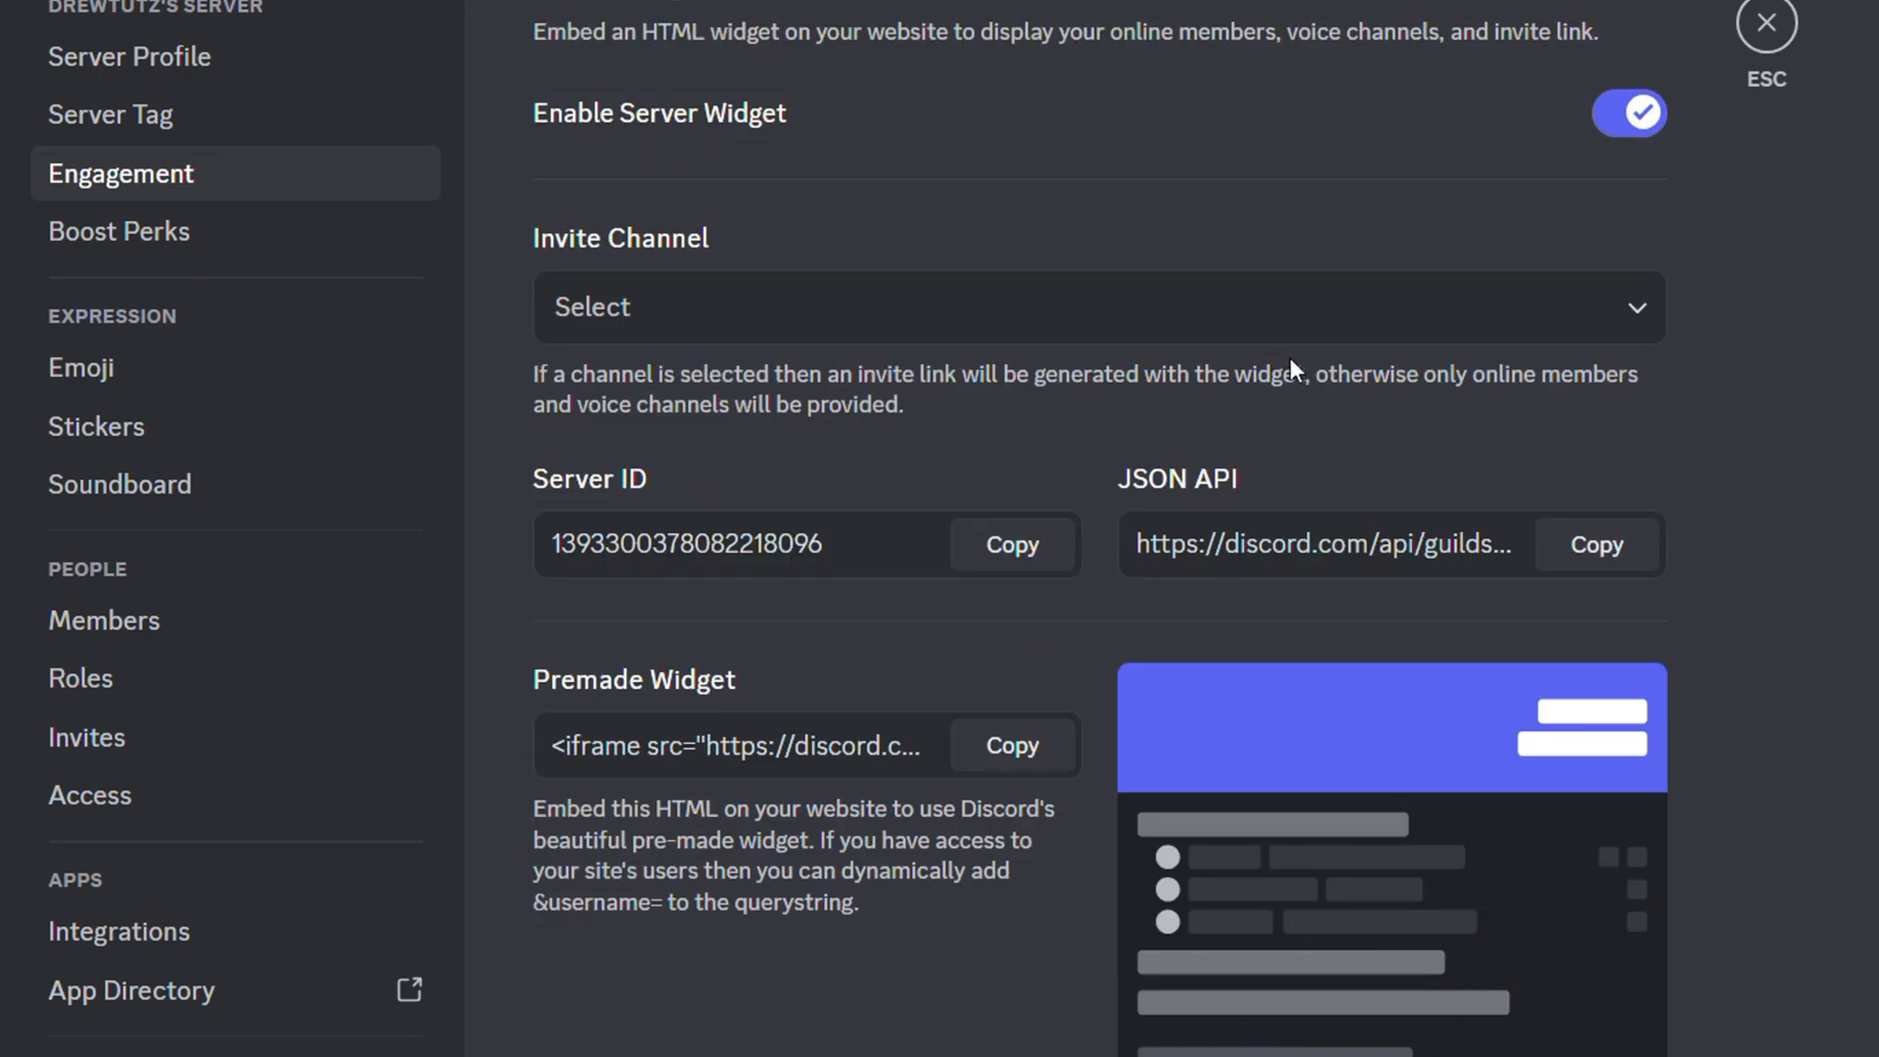
{"action": "scroll", "scroll_direction": "down", "scroll_amount": 3}
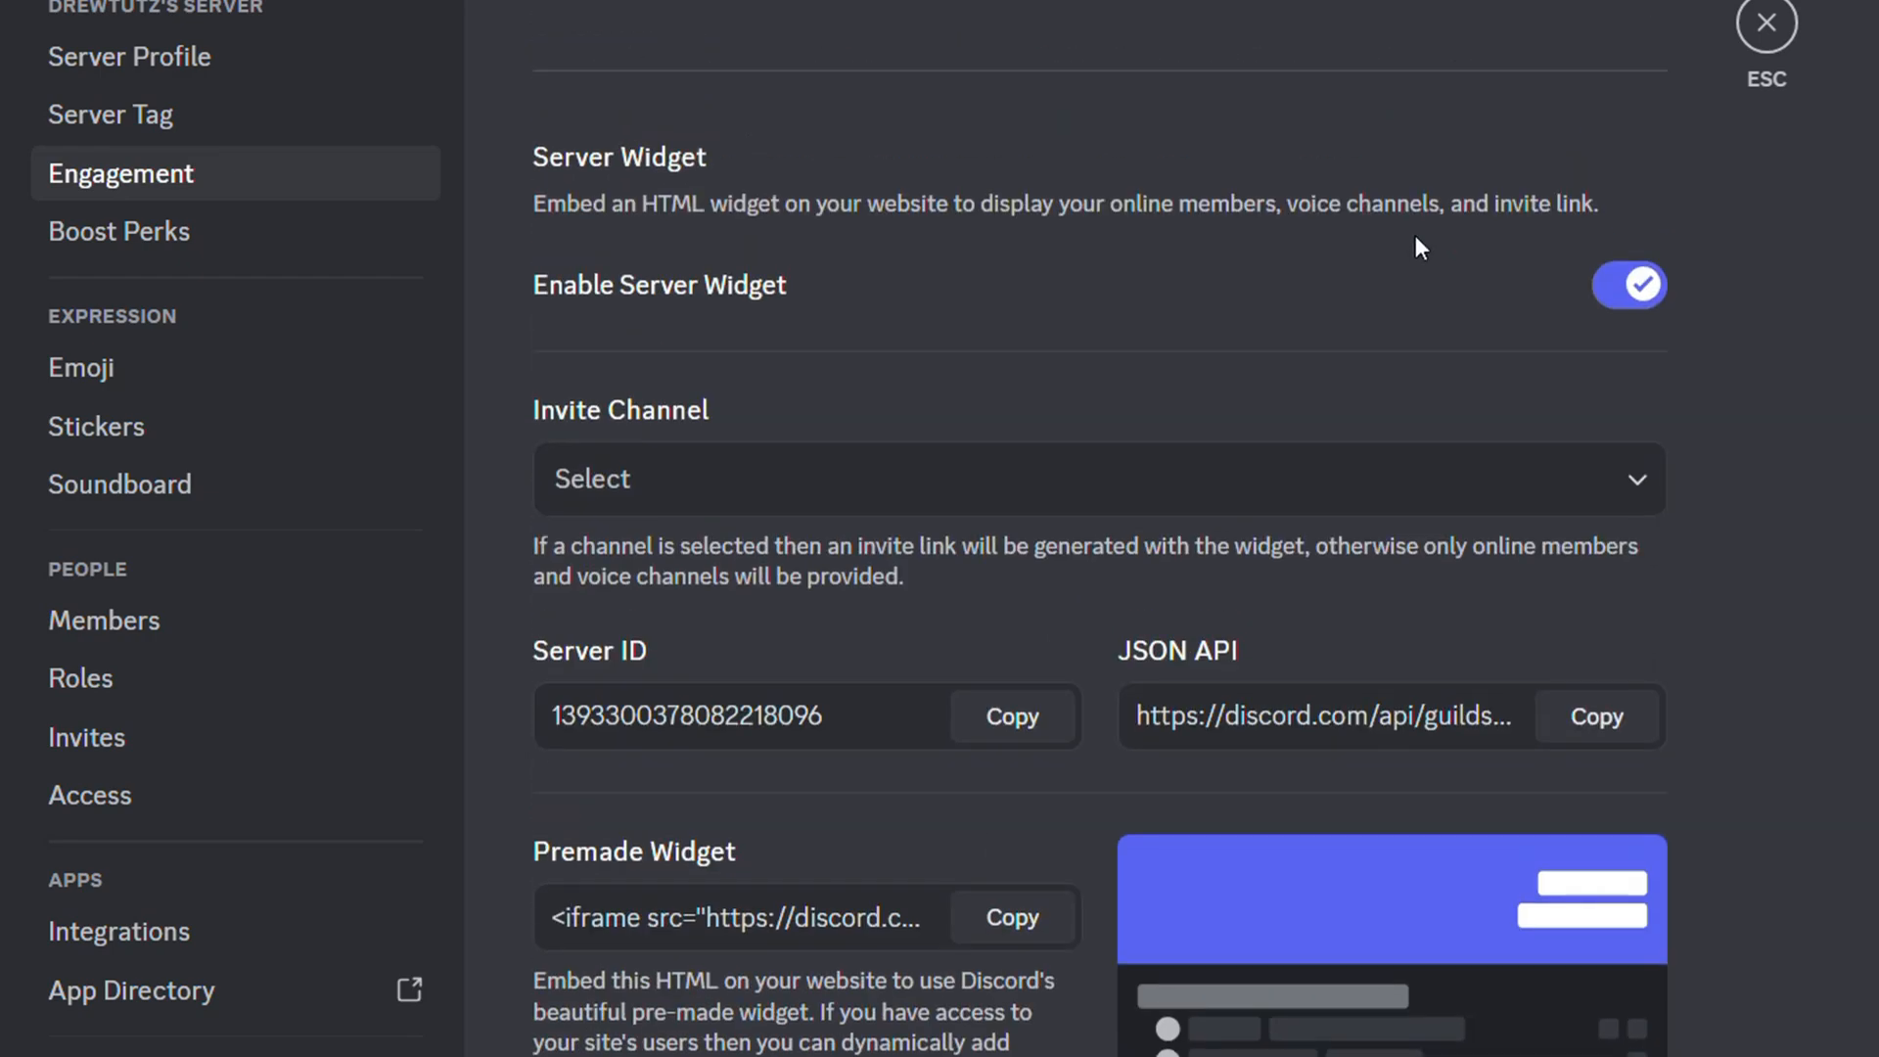